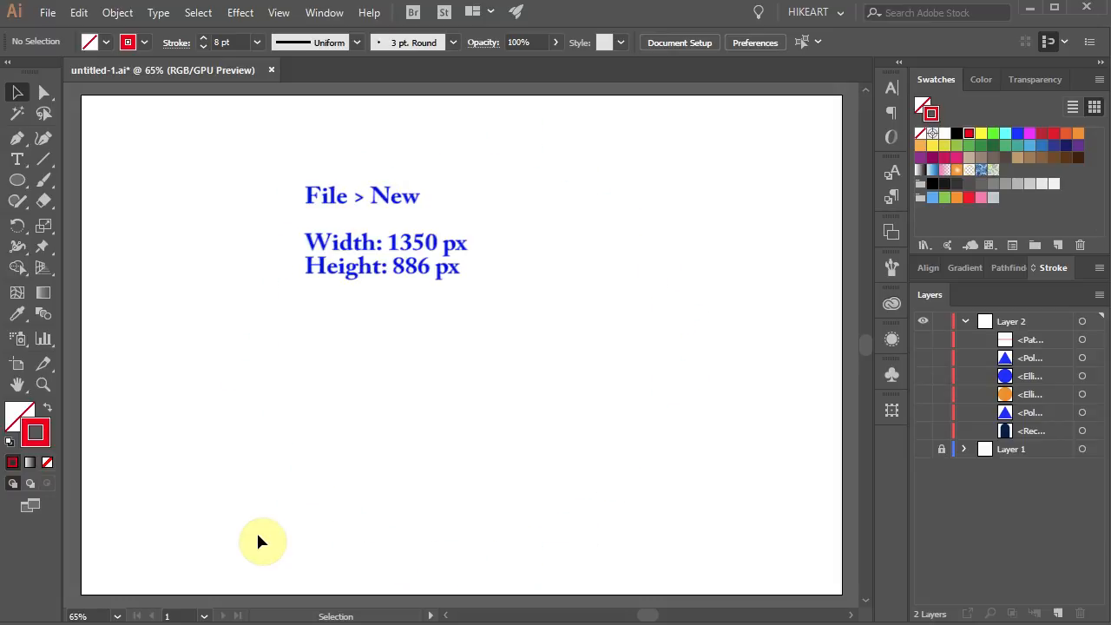
# Show the rulers around the 1350 × 886 px artboard.
pyautogui.press('Ctrl+r')
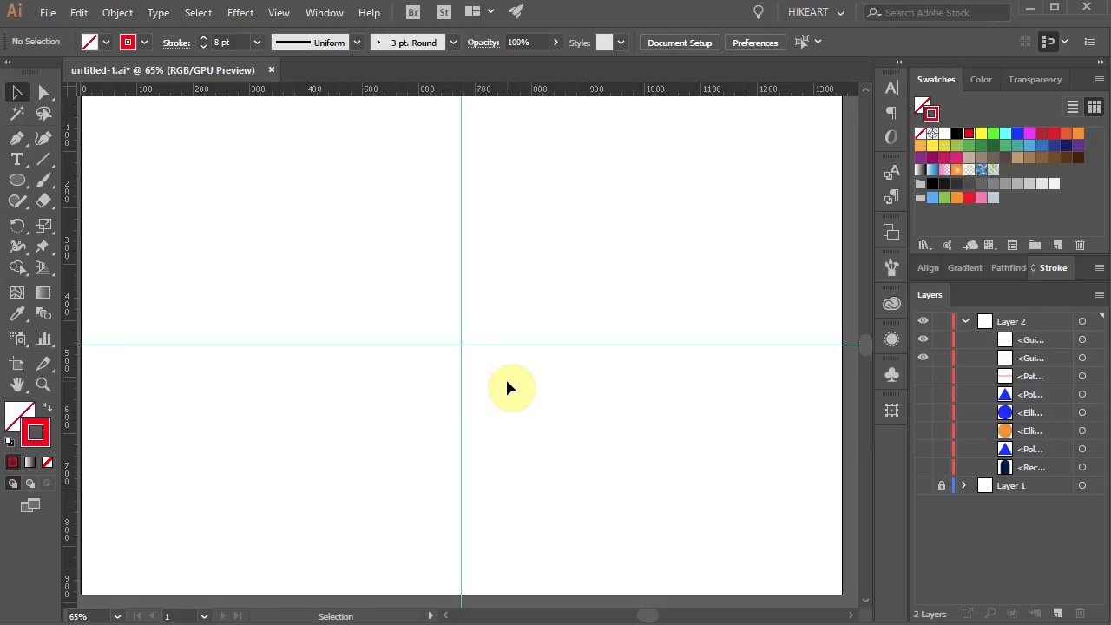
pyautogui.moveTo(581, 410)
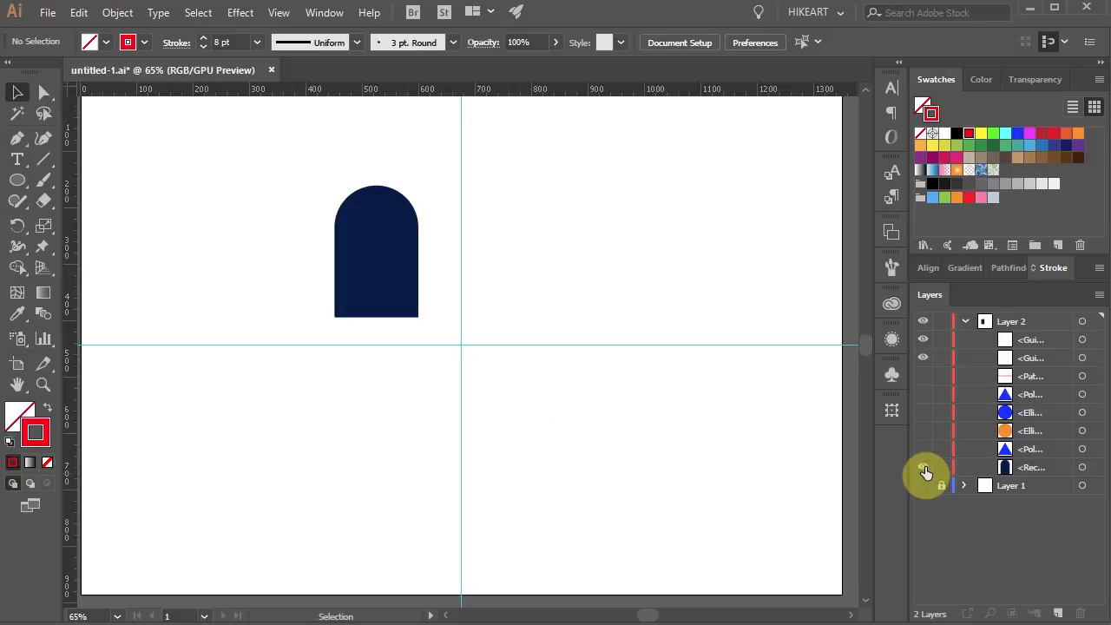
# Select the dark blue arch and switch to the Rotate tool.
pyautogui.press('v')
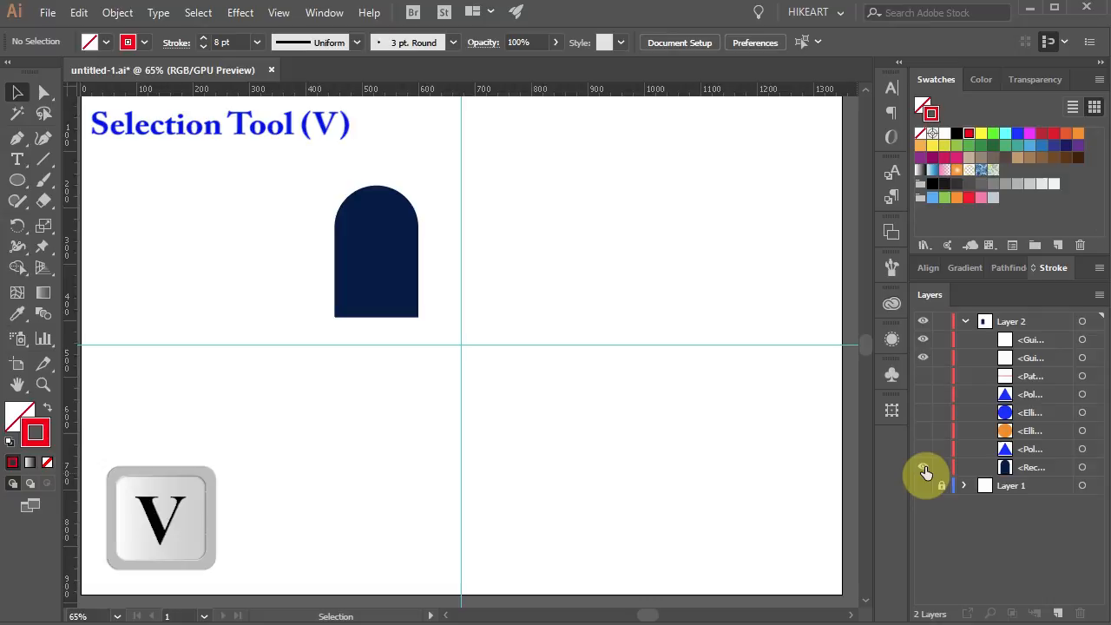
pyautogui.click(375, 252)
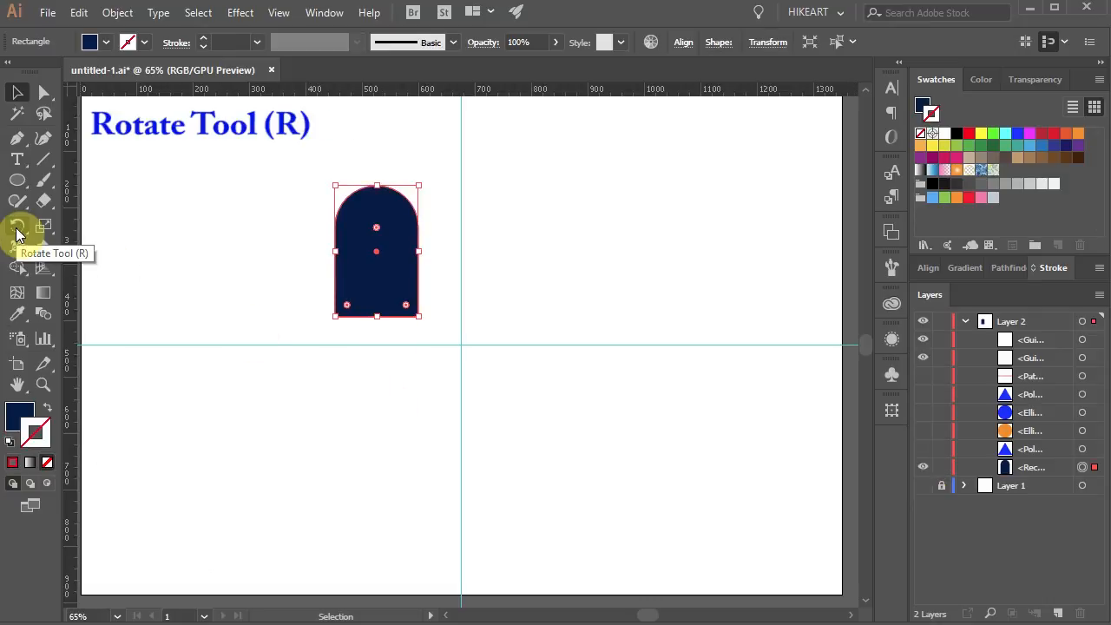
pyautogui.press('r')
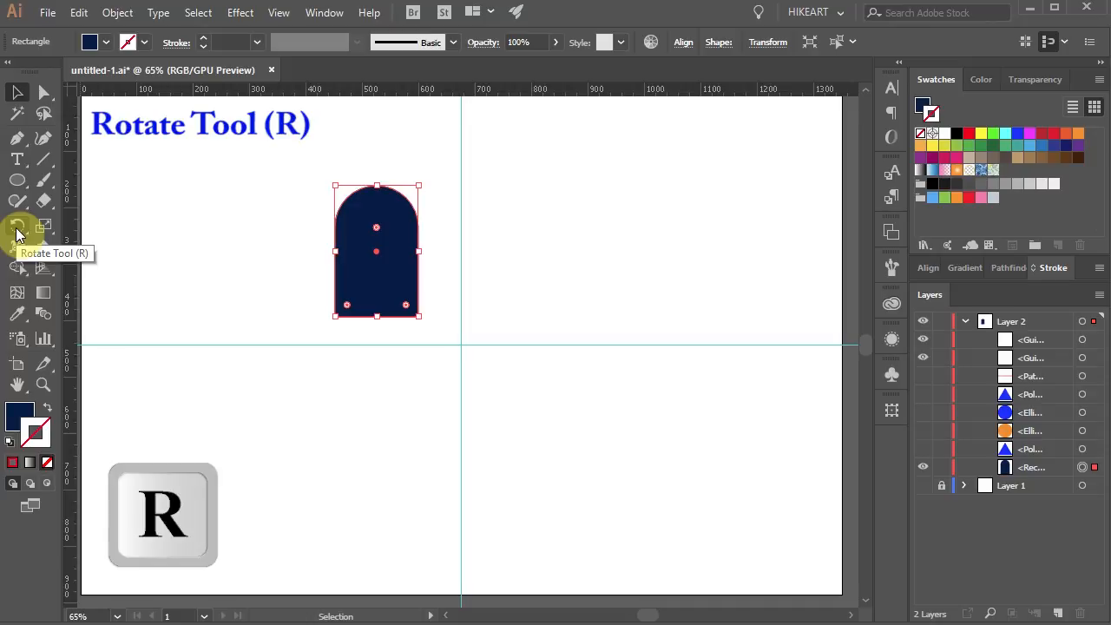
pyautogui.click(17, 227)
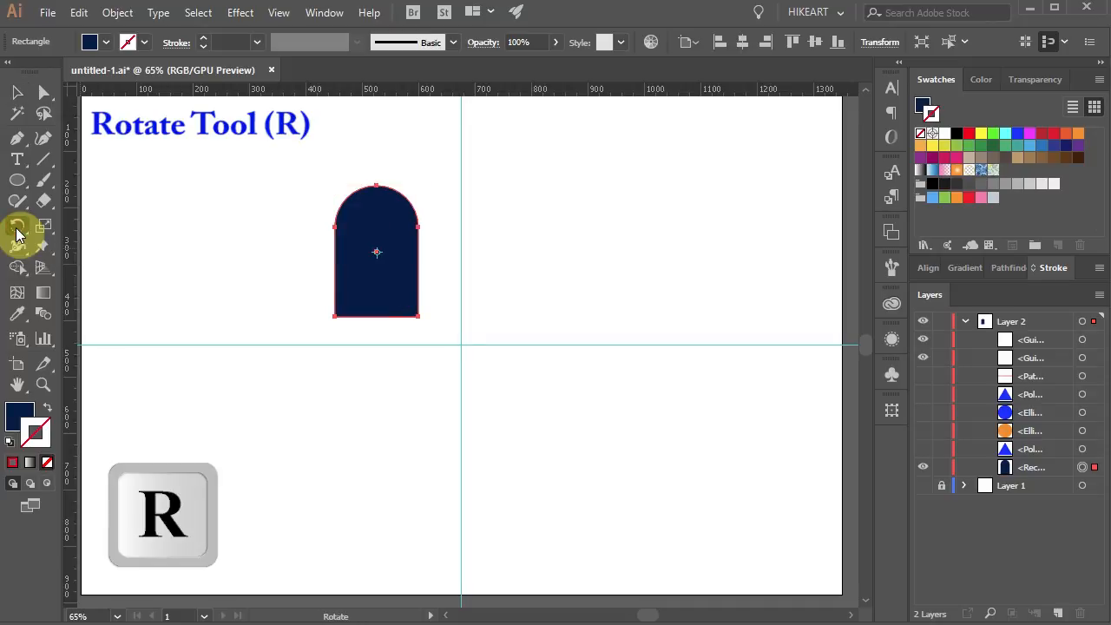
pyautogui.click(17, 224)
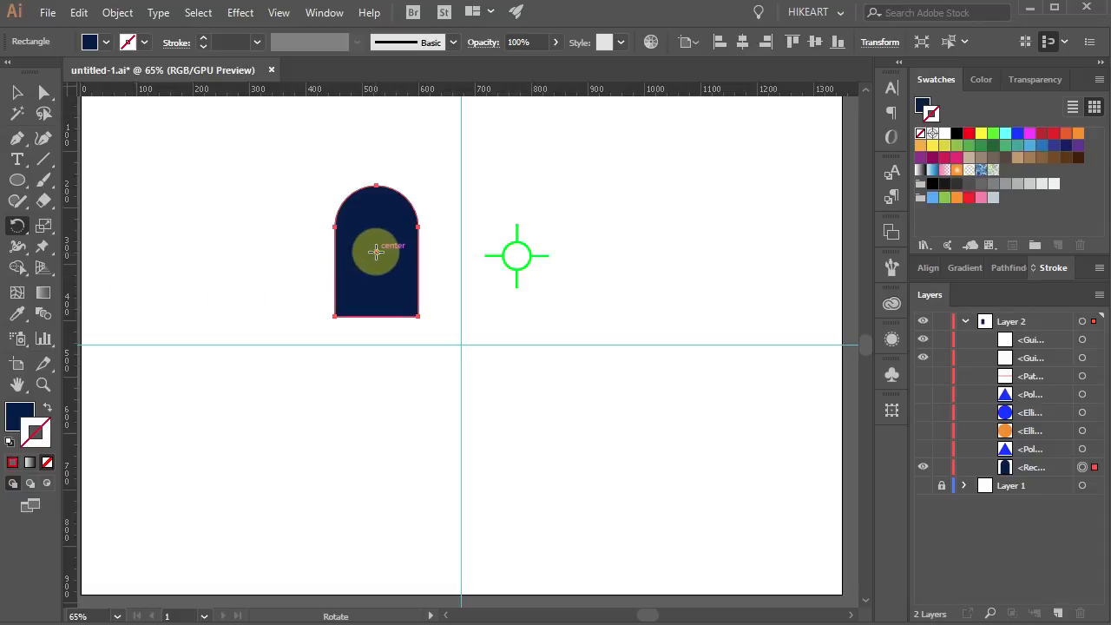
# Drag the arch's rotation pivot off centre, reposition it, then return it to the centre.
pyautogui.moveTo(375, 252); pyautogui.dragTo(403, 299)
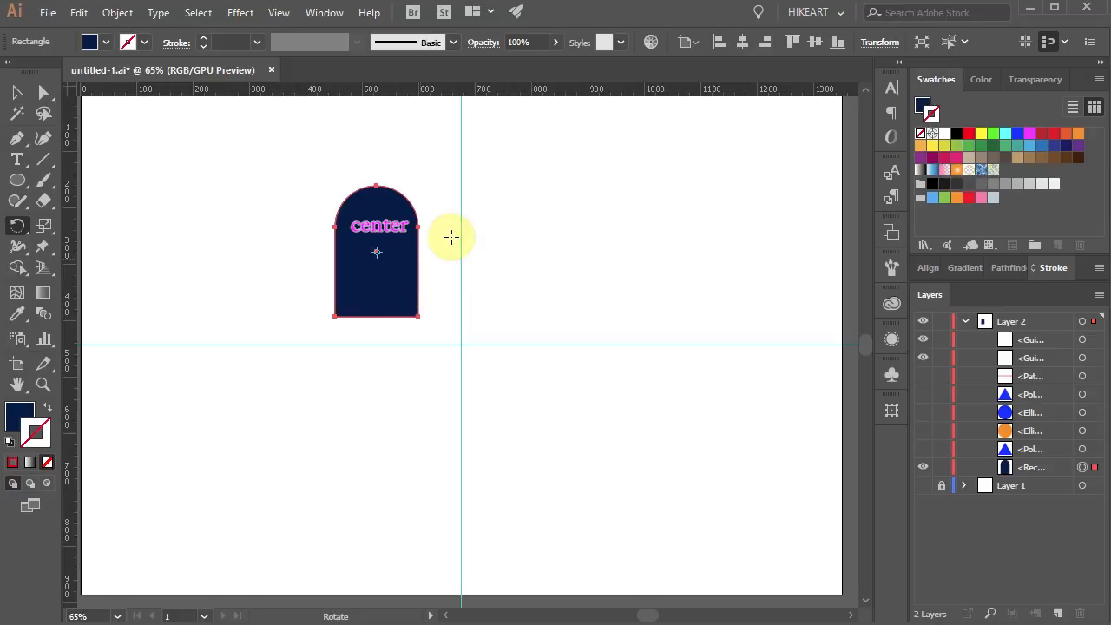
pyautogui.moveTo(479, 198)
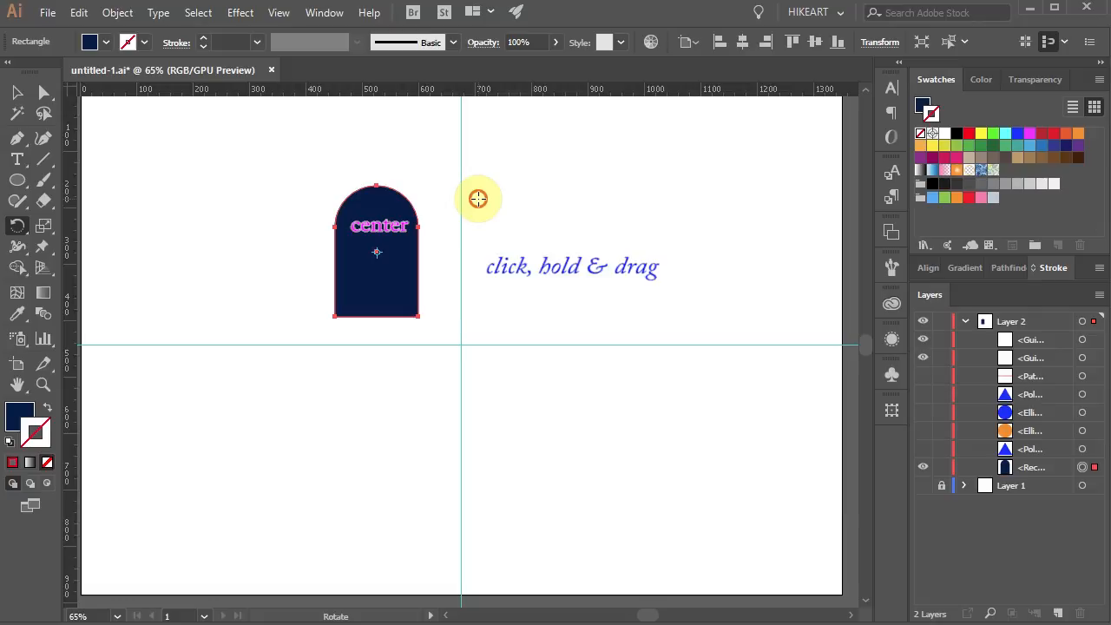
pyautogui.moveTo(479, 198); pyautogui.dragTo(461, 406)
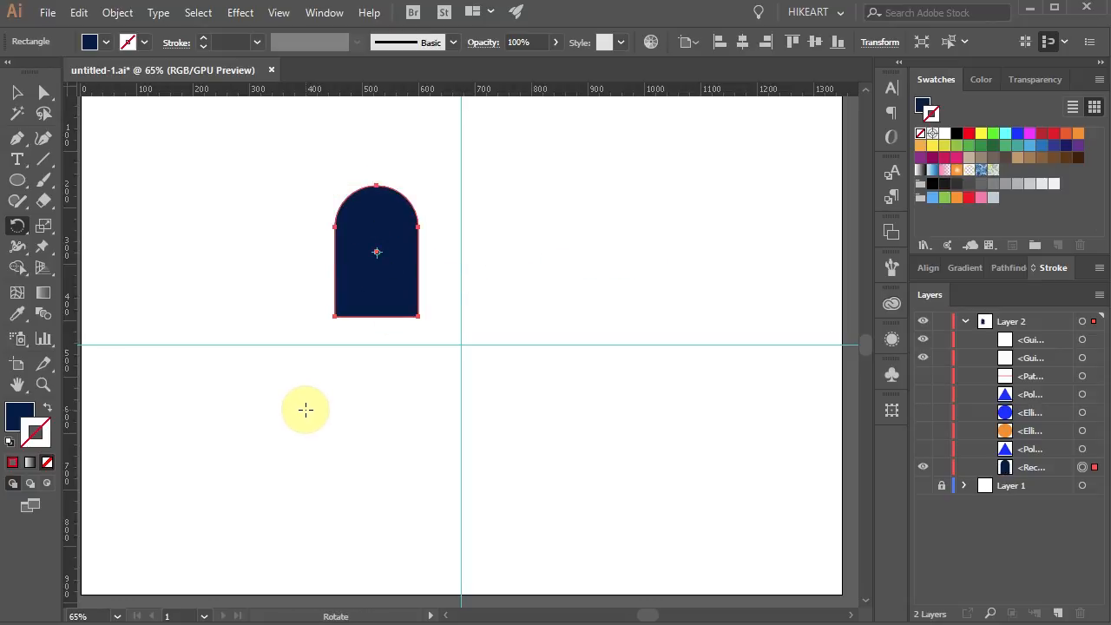
pyautogui.moveTo(418, 316)
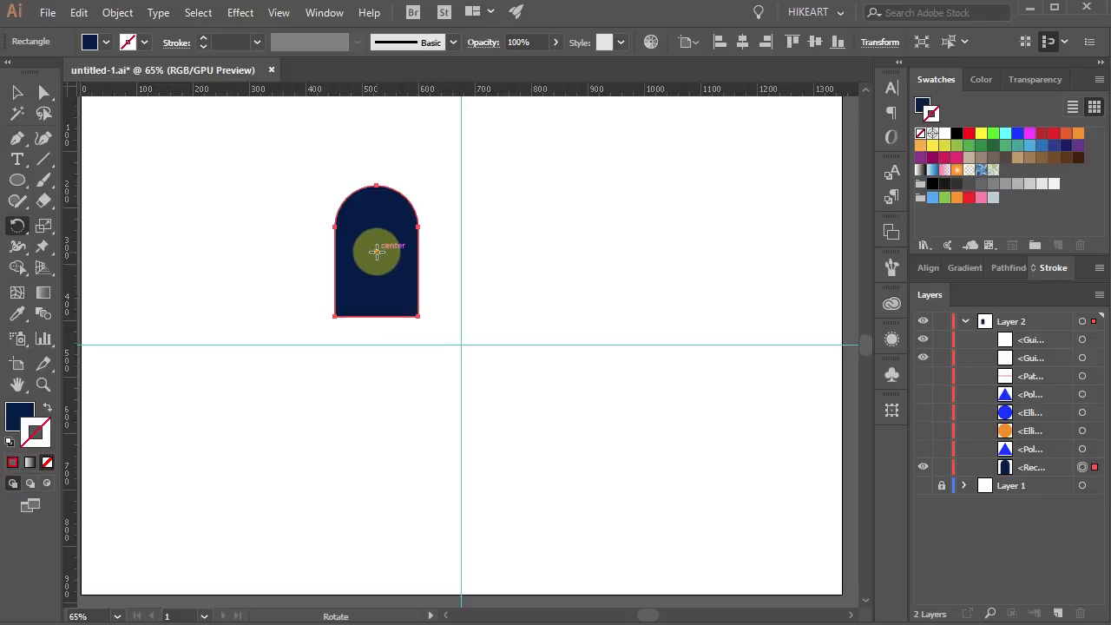
pyautogui.click(374, 251)
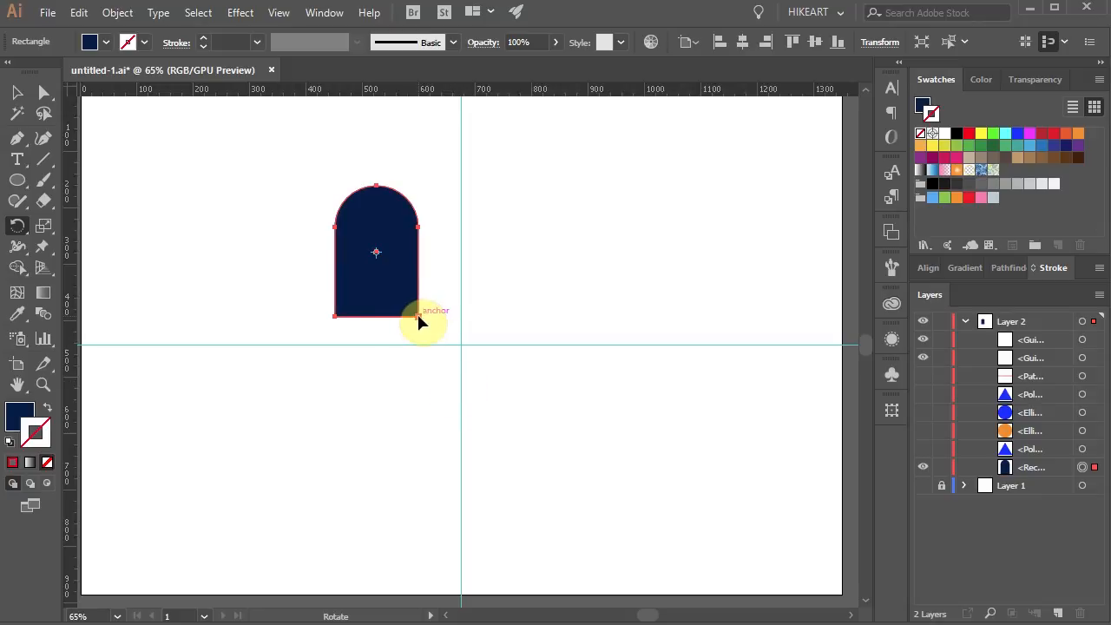
pyautogui.moveTo(420, 321); pyautogui.dragTo(460, 215)
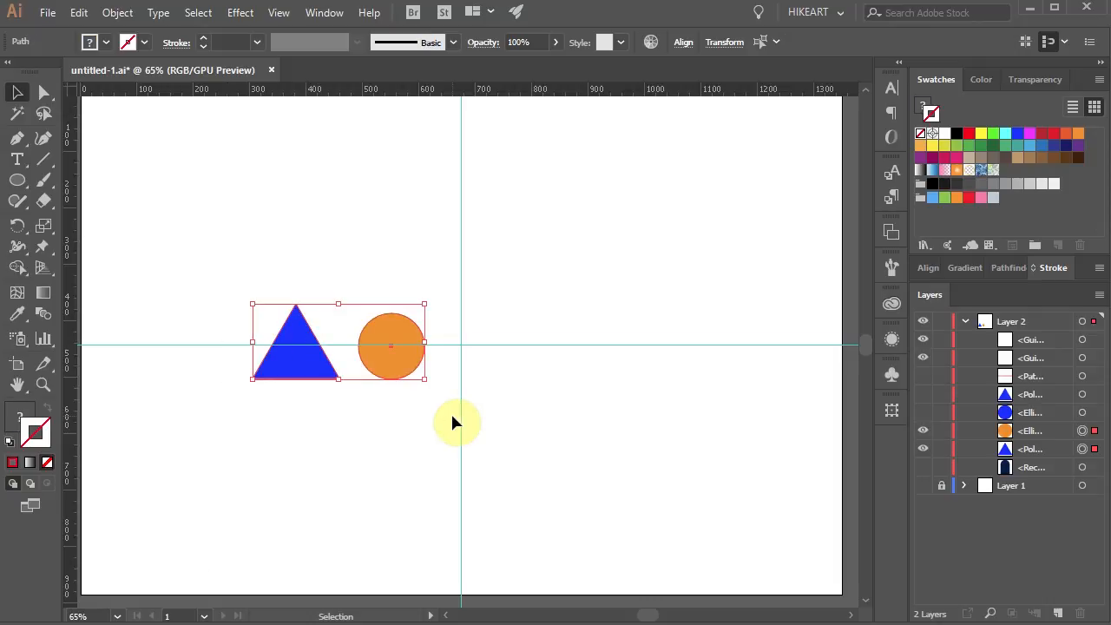
# With Rotate, set the pivot between triangle and circle, preview a swing, then move the pivot to the guide intersection.
pyautogui.press('r')
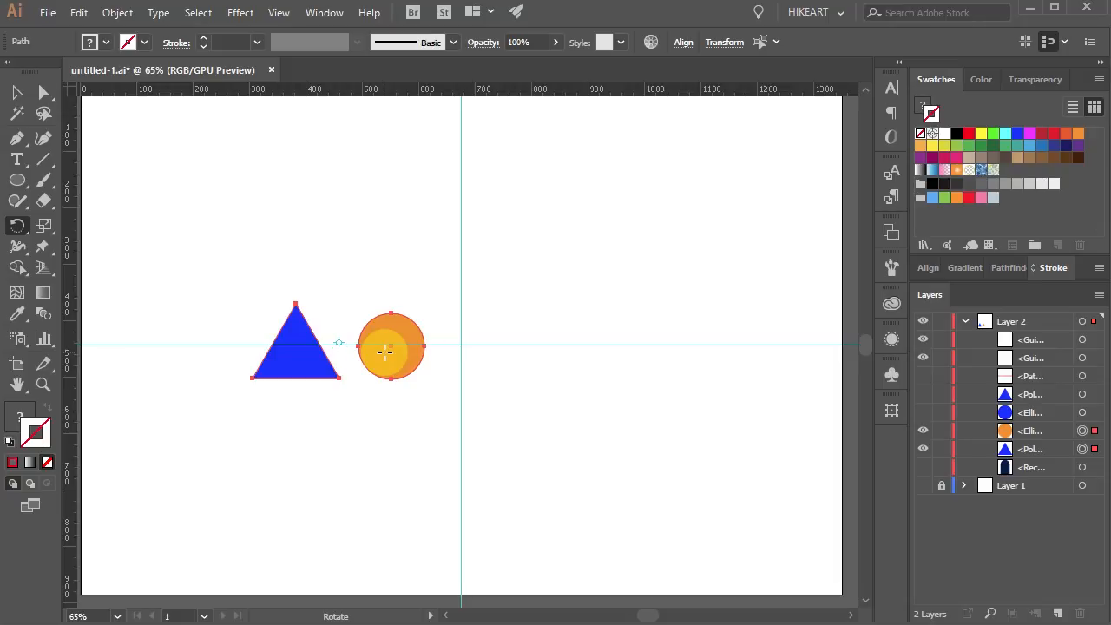
pyautogui.moveTo(385, 351); pyautogui.dragTo(426, 408)
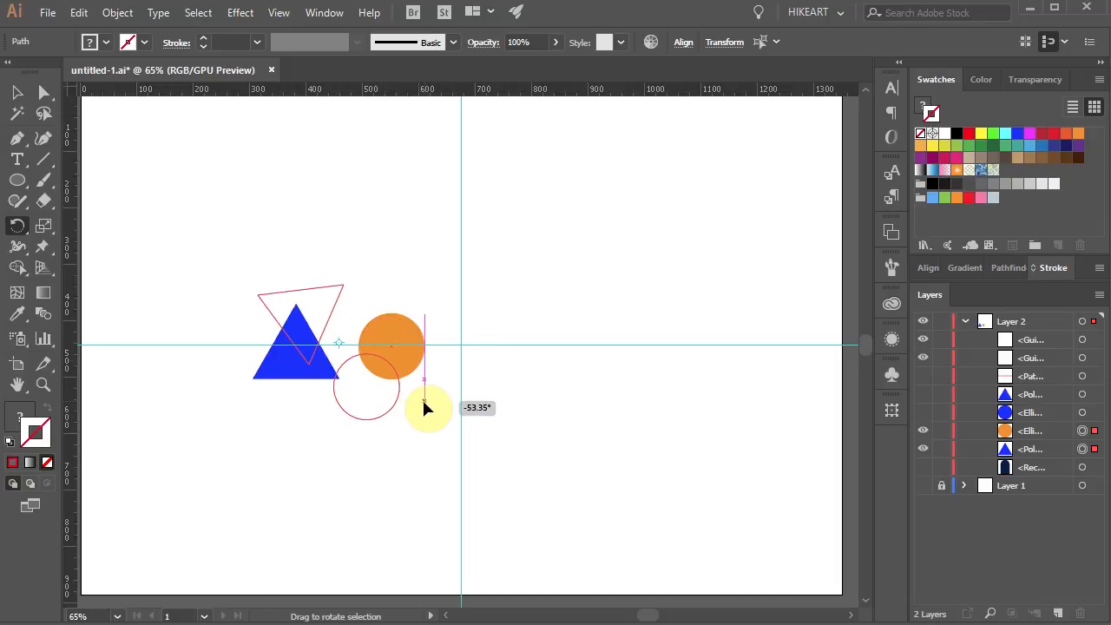
pyautogui.moveTo(425, 408); pyautogui.dragTo(408, 250)
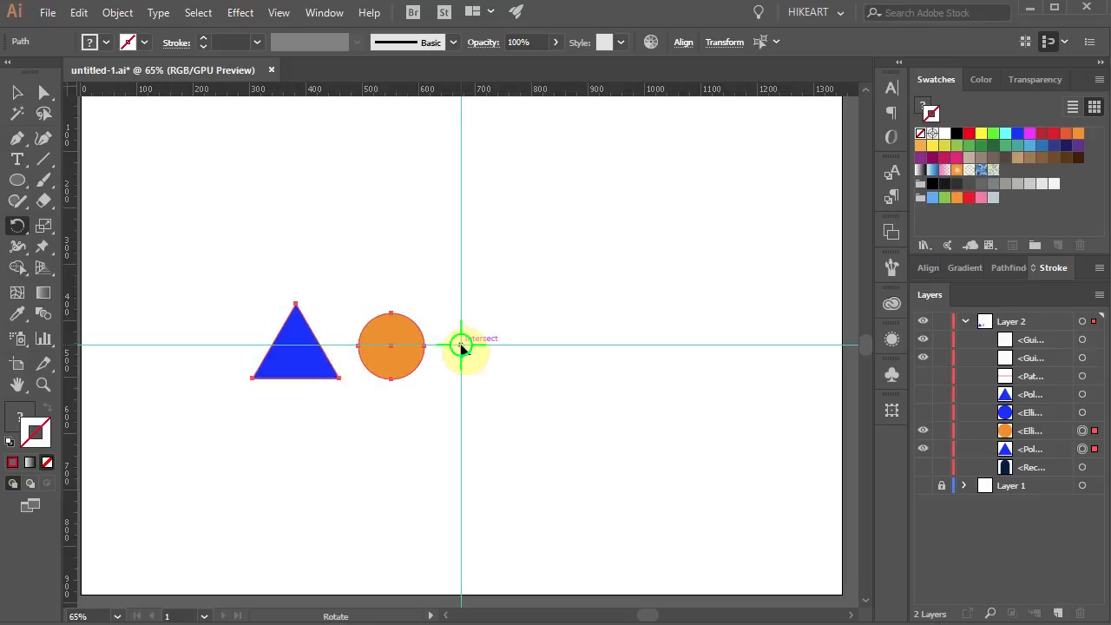
pyautogui.moveTo(465, 347); pyautogui.dragTo(468, 563)
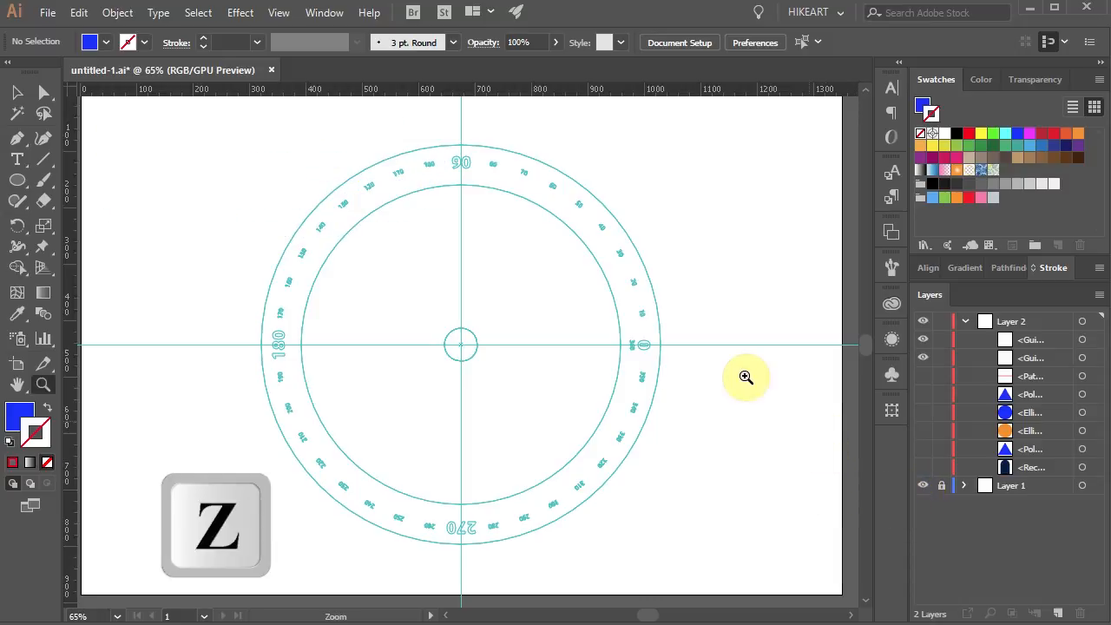
# Zoom in on the protractor's 0° side where the red line ends.
pyautogui.click(745, 377)
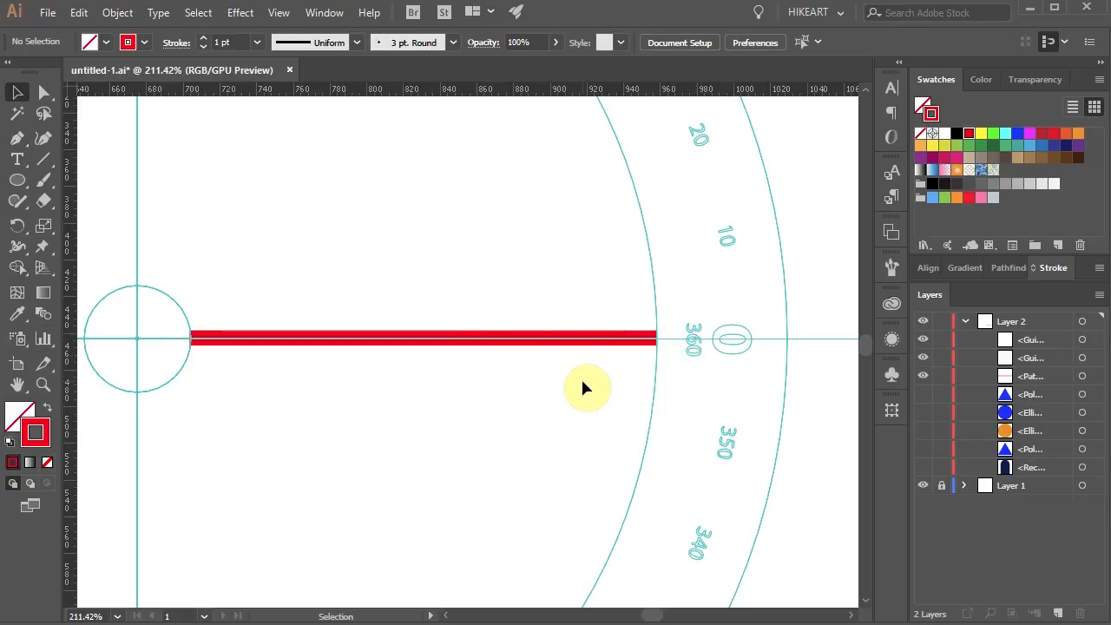
pyautogui.press('v')
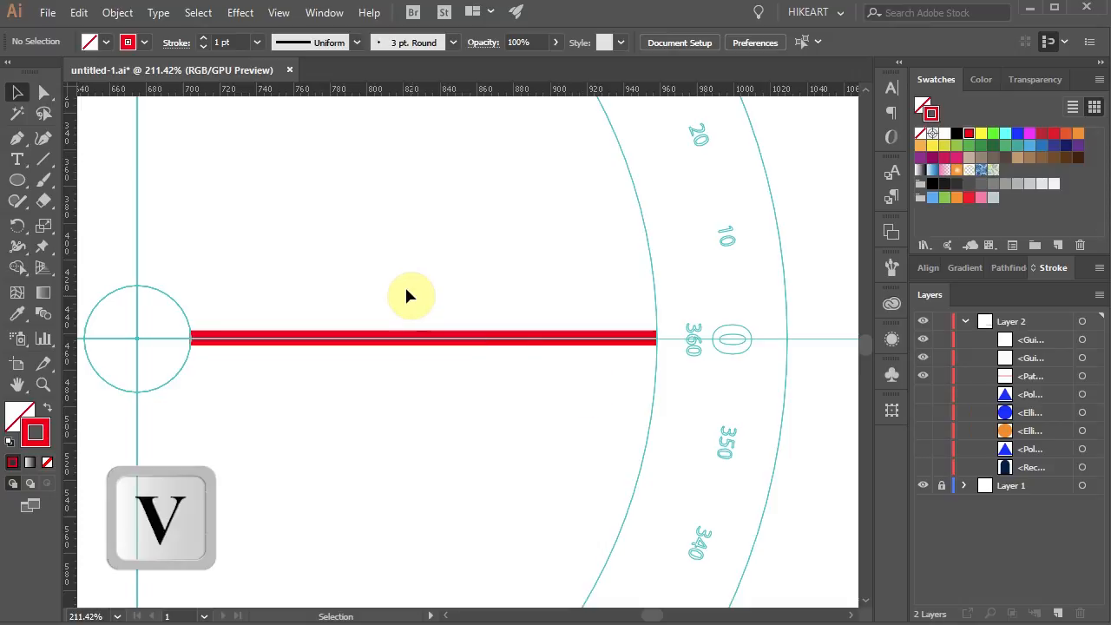
pyautogui.click(420, 338)
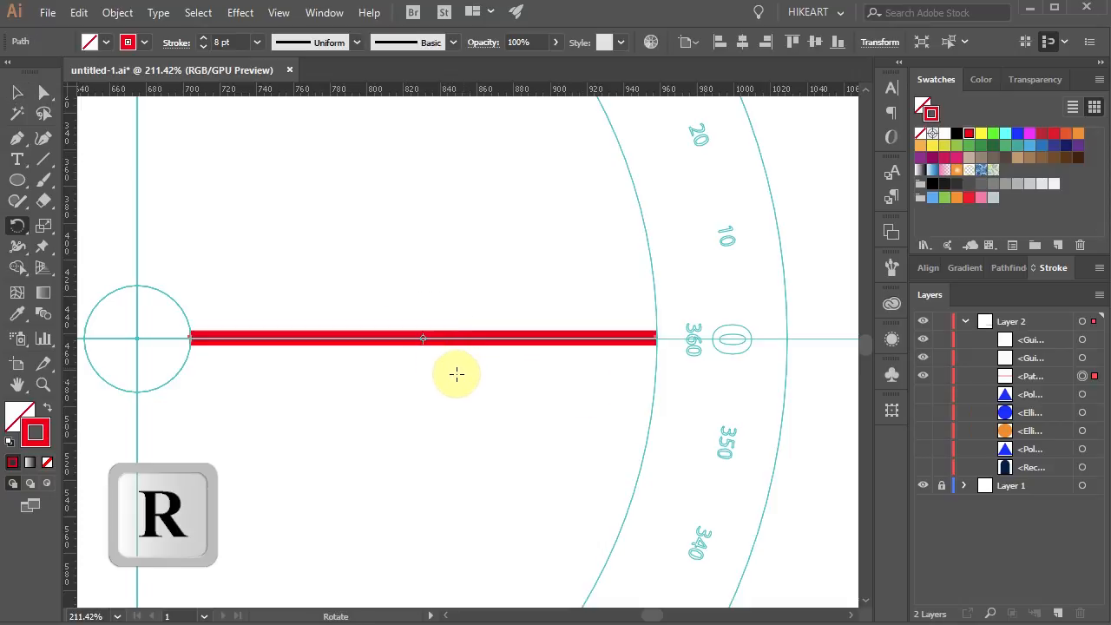
pyautogui.moveTo(137, 338)
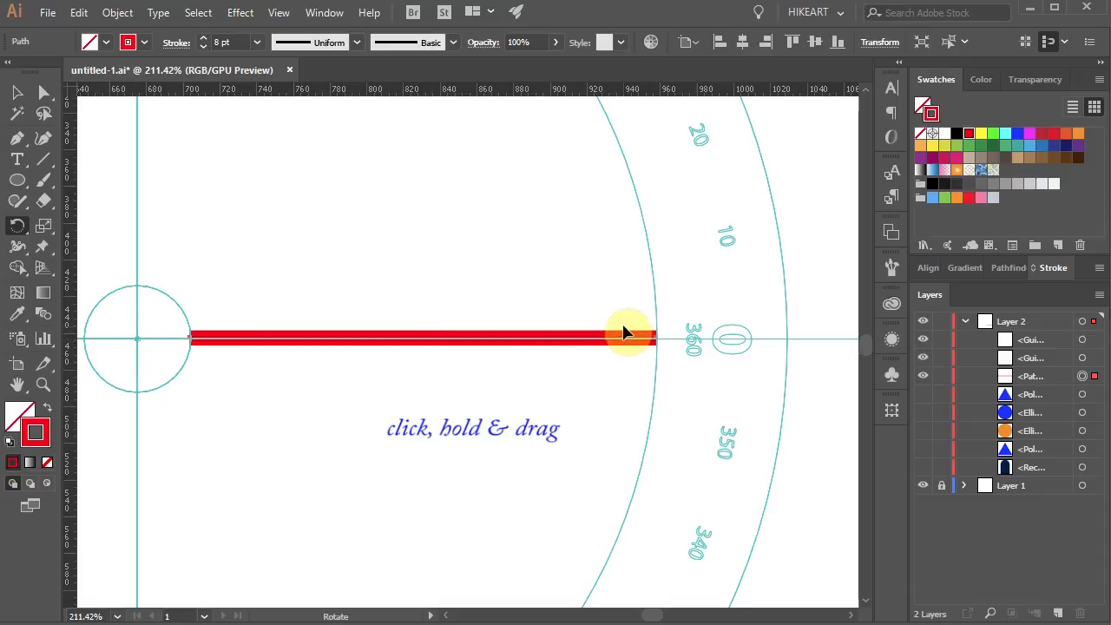
pyautogui.moveTo(625, 338); pyautogui.dragTo(625, 276)
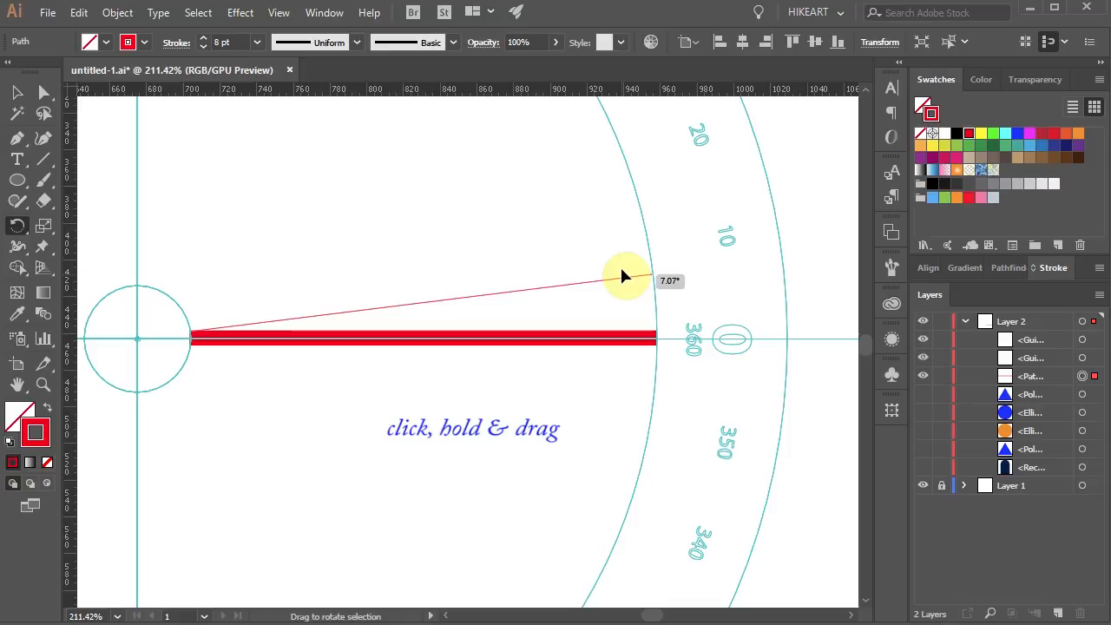
pyautogui.moveTo(627, 276); pyautogui.dragTo(627, 250)
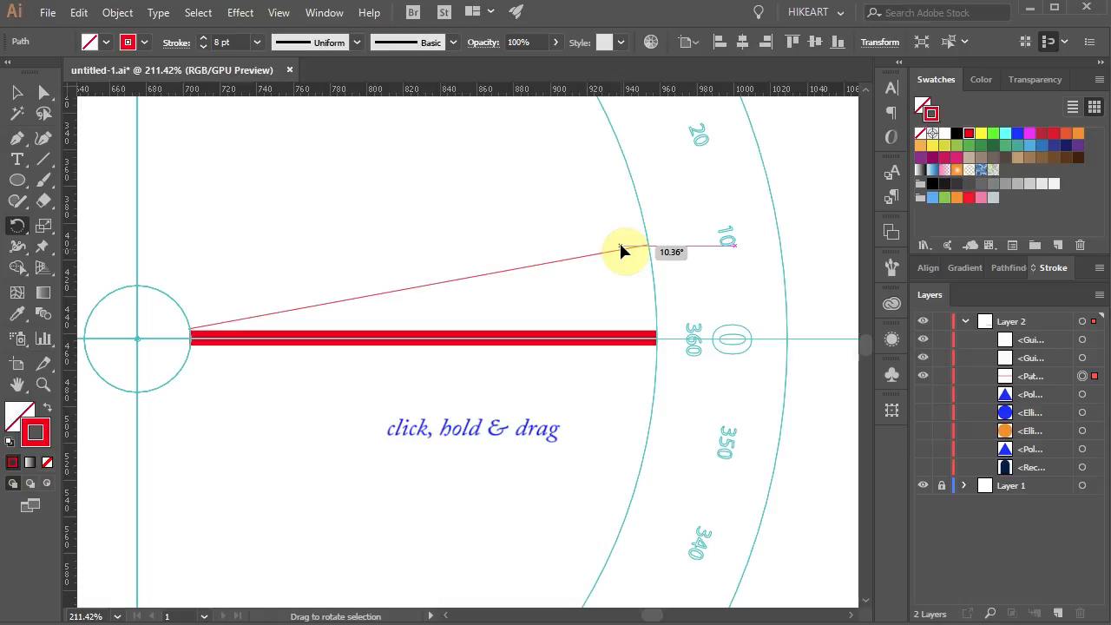
pyautogui.moveTo(625, 252); pyautogui.dragTo(621, 250)
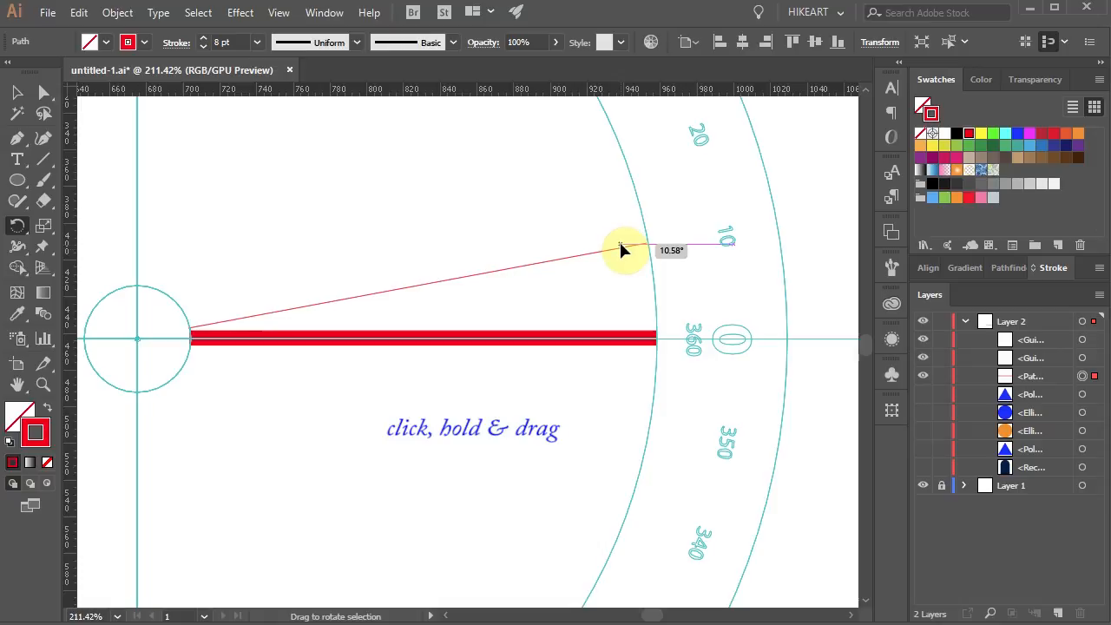
pyautogui.moveTo(624, 250); pyautogui.dragTo(629, 254)
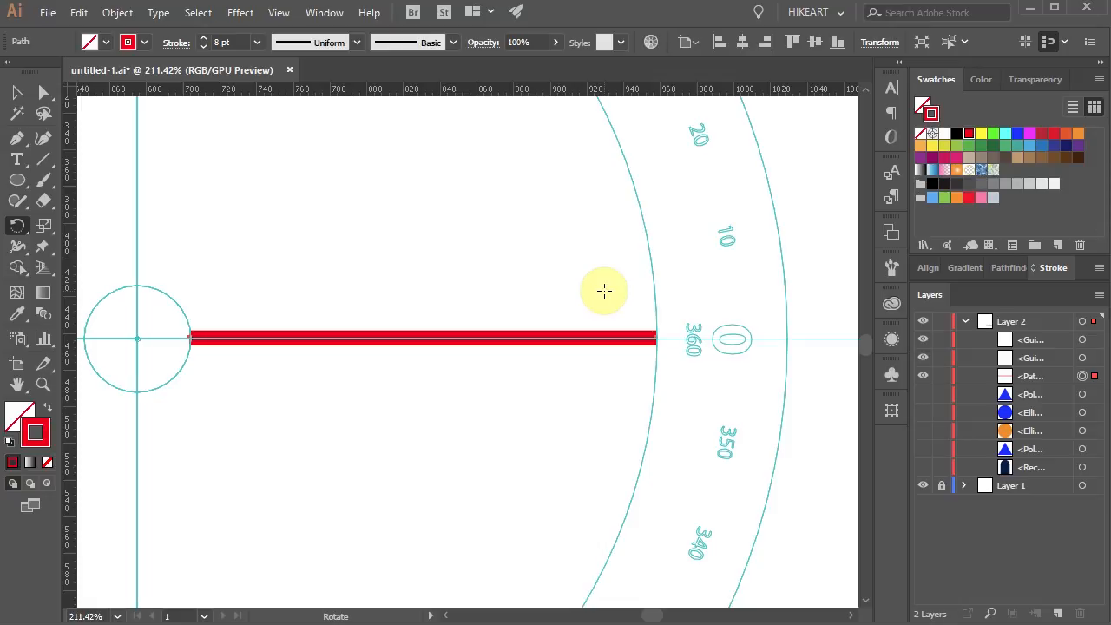
pyautogui.moveTo(516, 293)
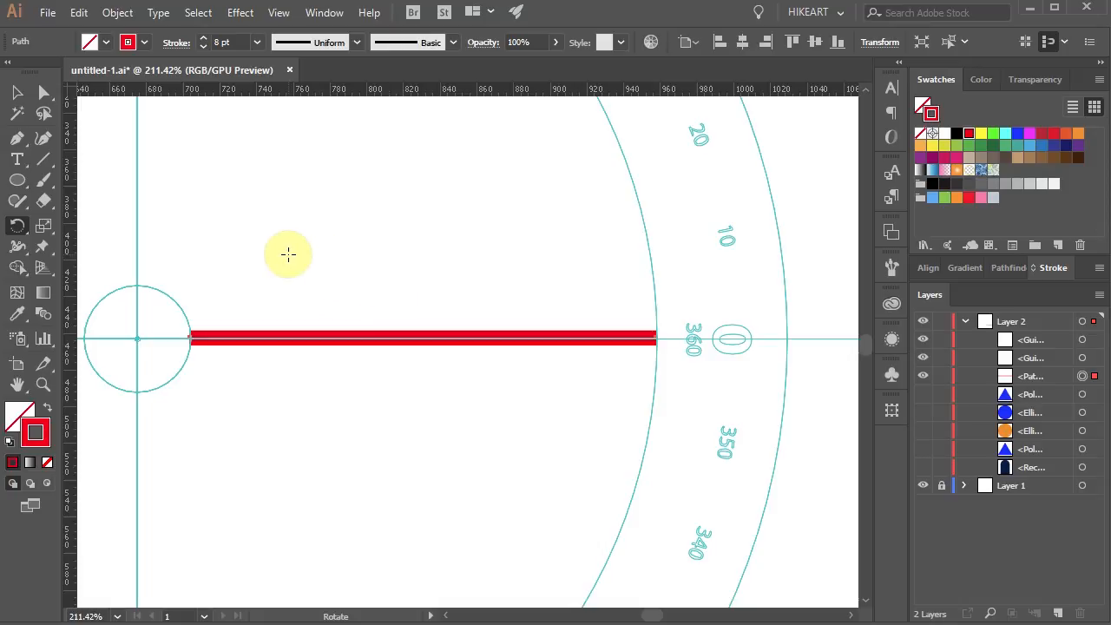
# Alt-click the small circle's centre as pivot and preview the red line rotated -10°.
pyautogui.press('alt')
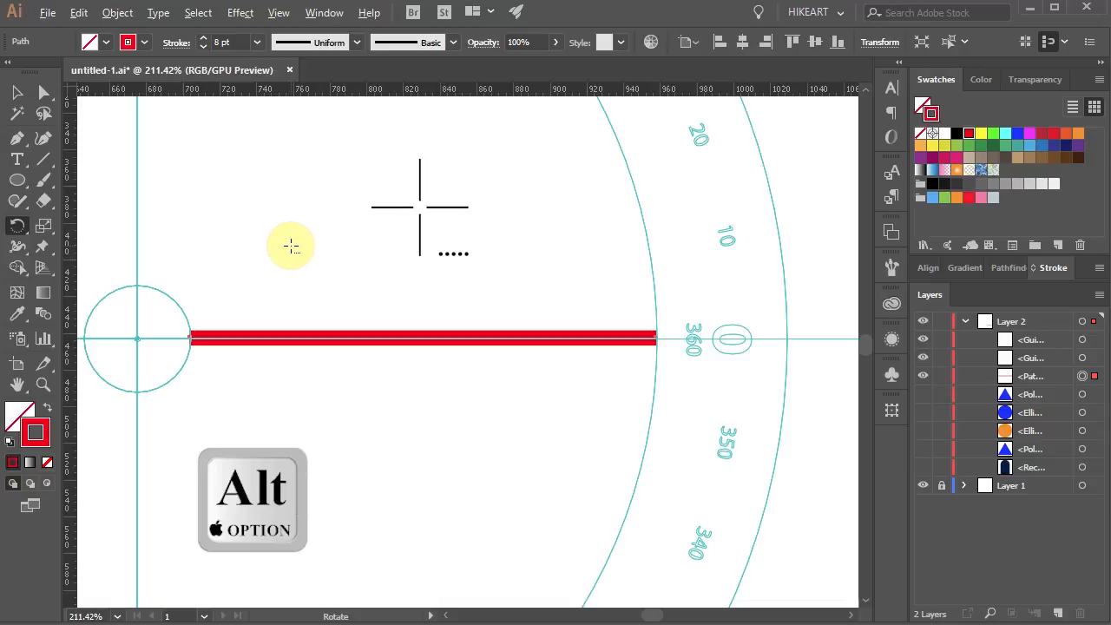
pyautogui.moveTo(137, 339)
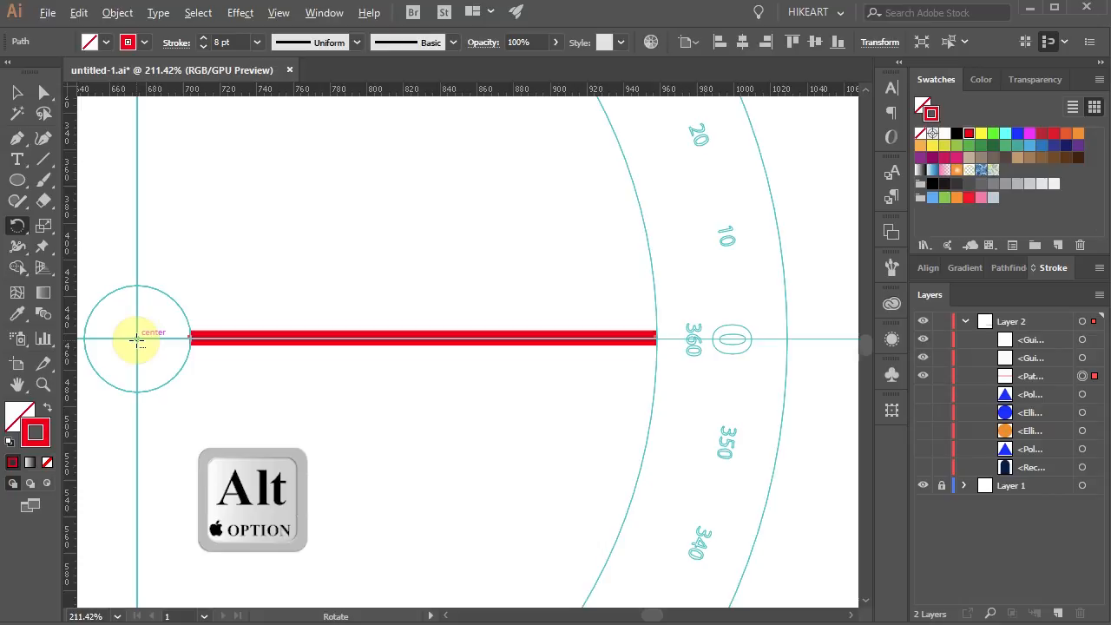
pyautogui.click(137, 338)
pyautogui.write('-10')
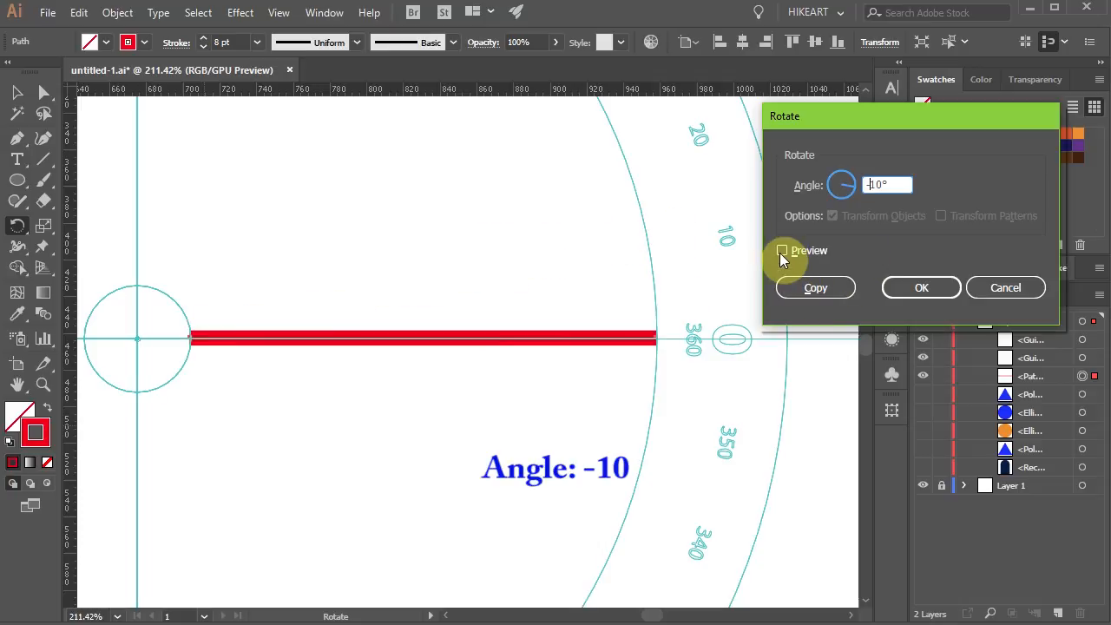
pyautogui.click(781, 250)
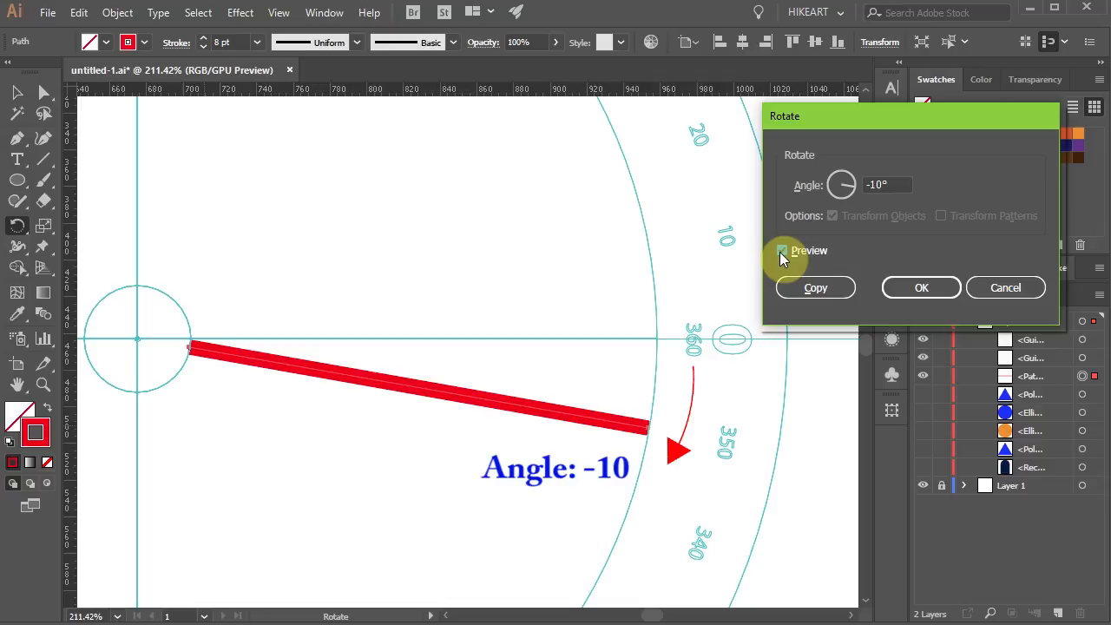
# Cancel the trial, then rotate a copy of the red line 45° about the protractor centre.
pyautogui.click(920, 288)
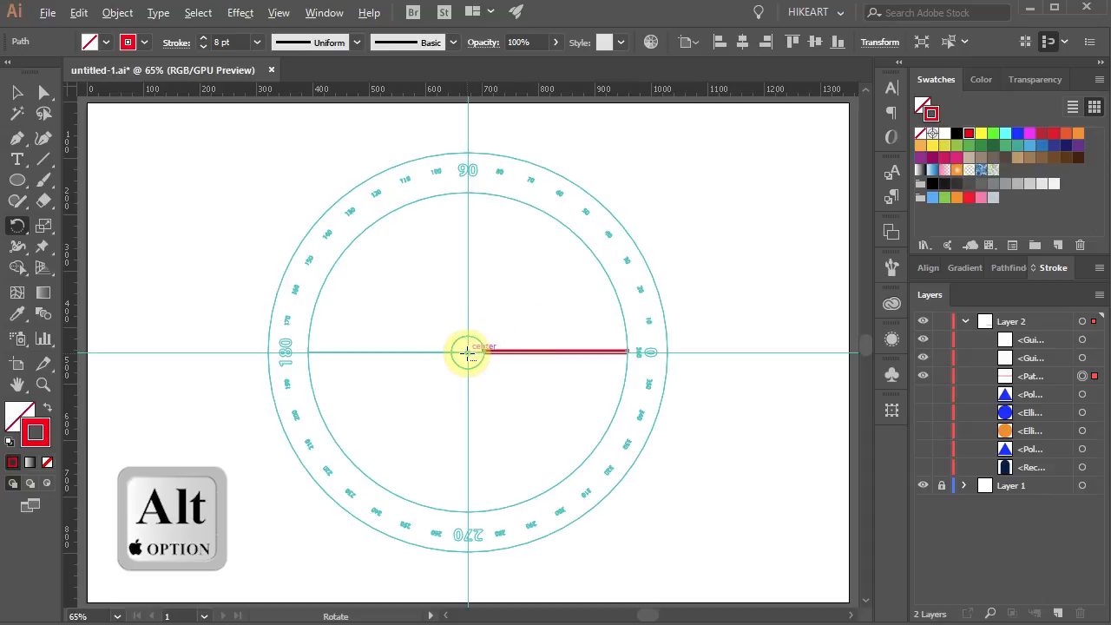
pyautogui.click(468, 351)
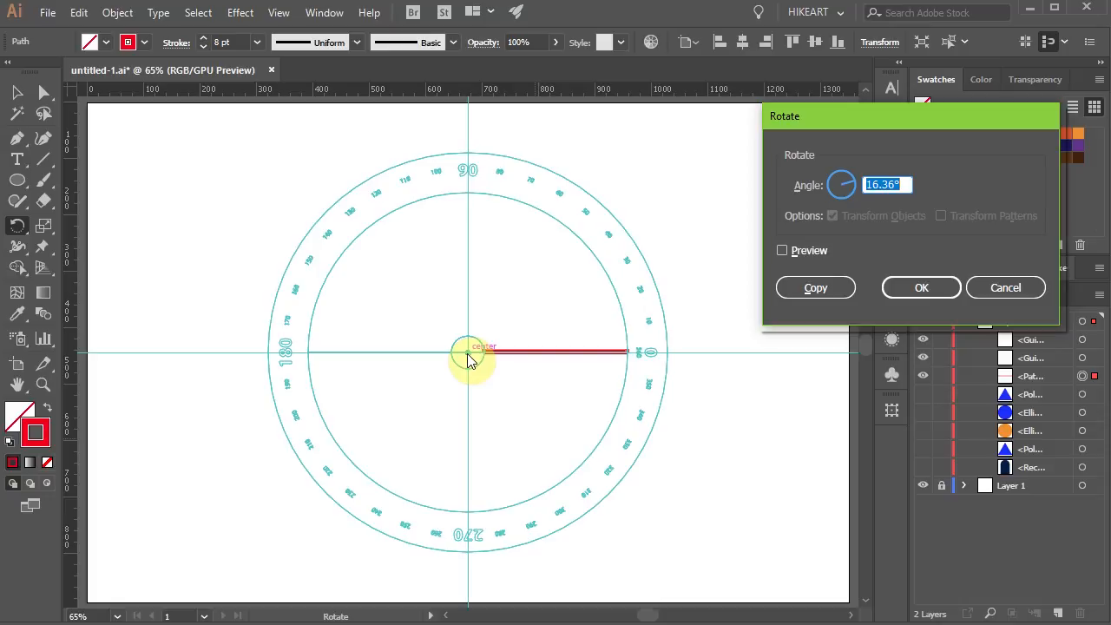
pyautogui.write('4')
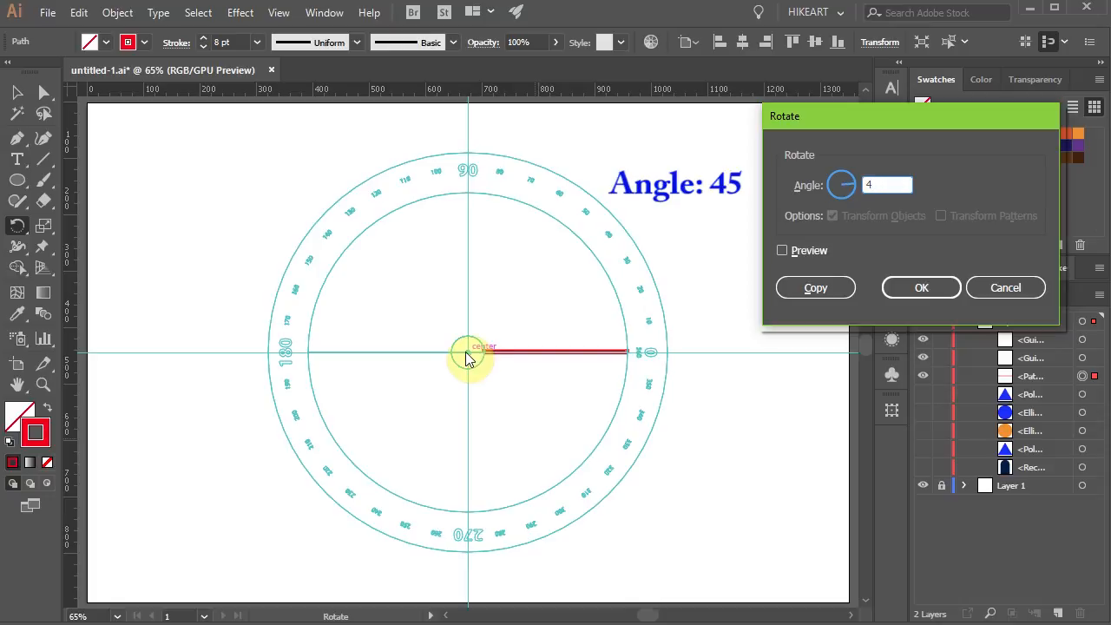
pyautogui.click(816, 288)
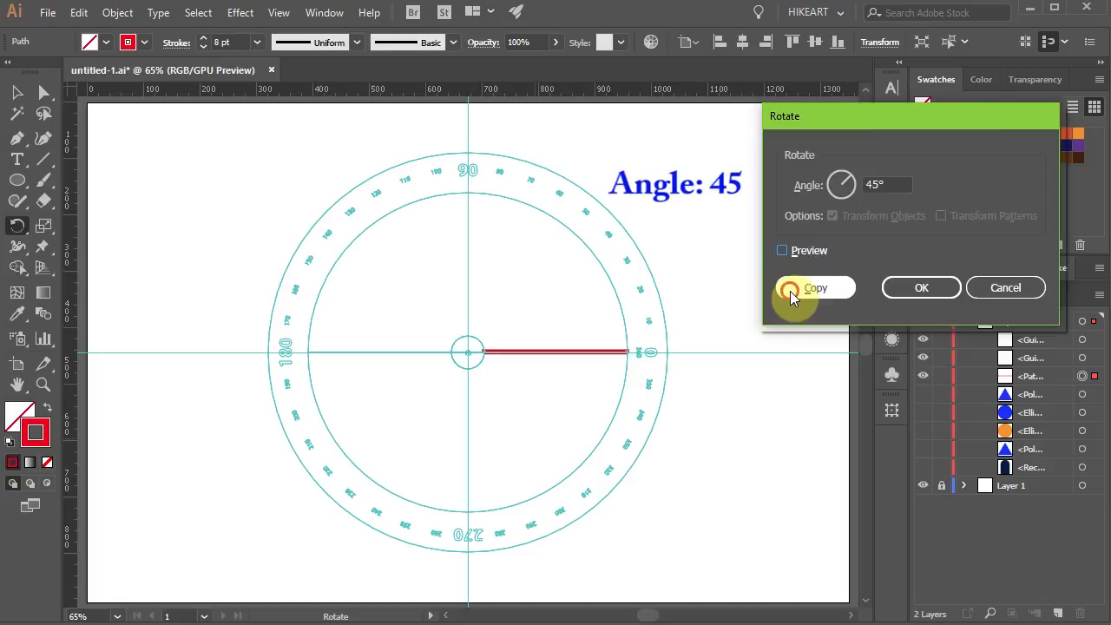
pyautogui.click(816, 288)
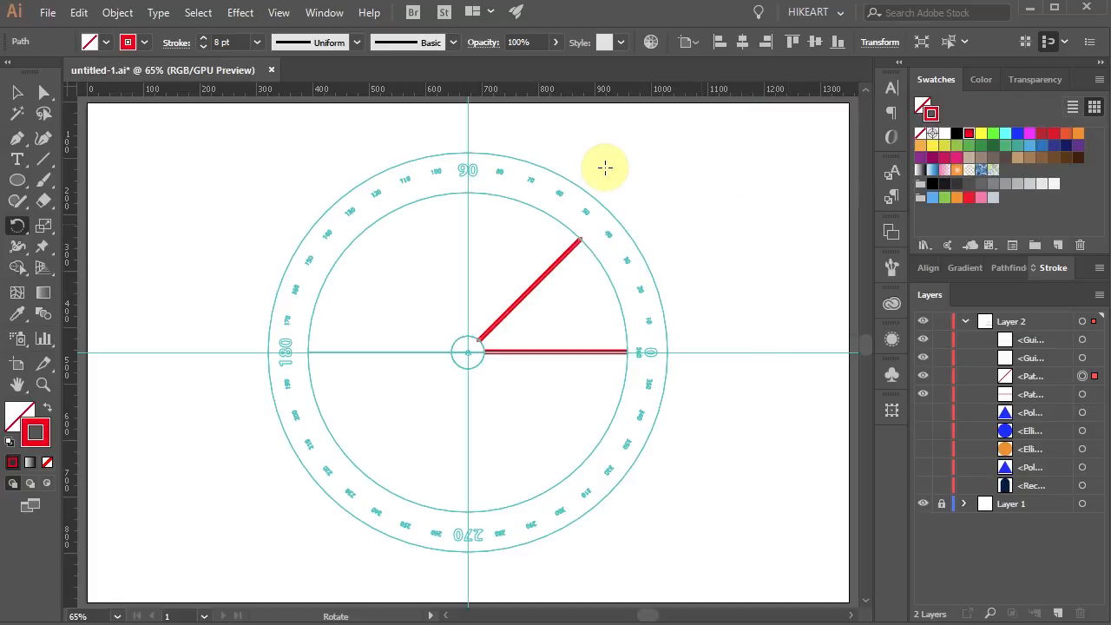
pyautogui.click(118, 13)
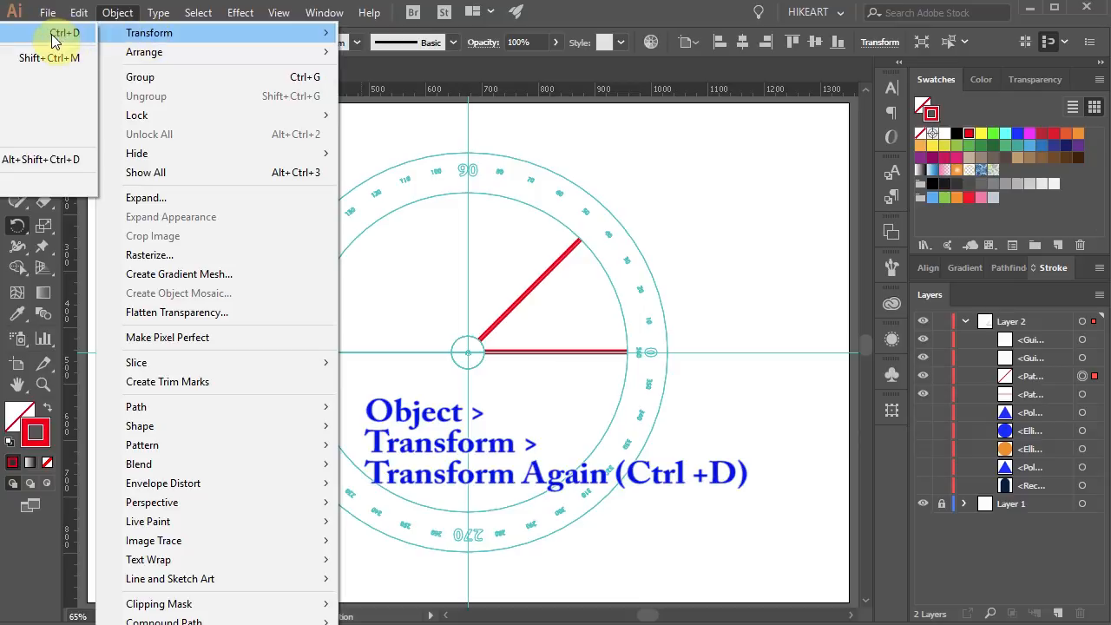
# Repeat the 45° rotated copy with Transform Again (Ctrl+D) to build the spokes.
pyautogui.press('ctrl+d')
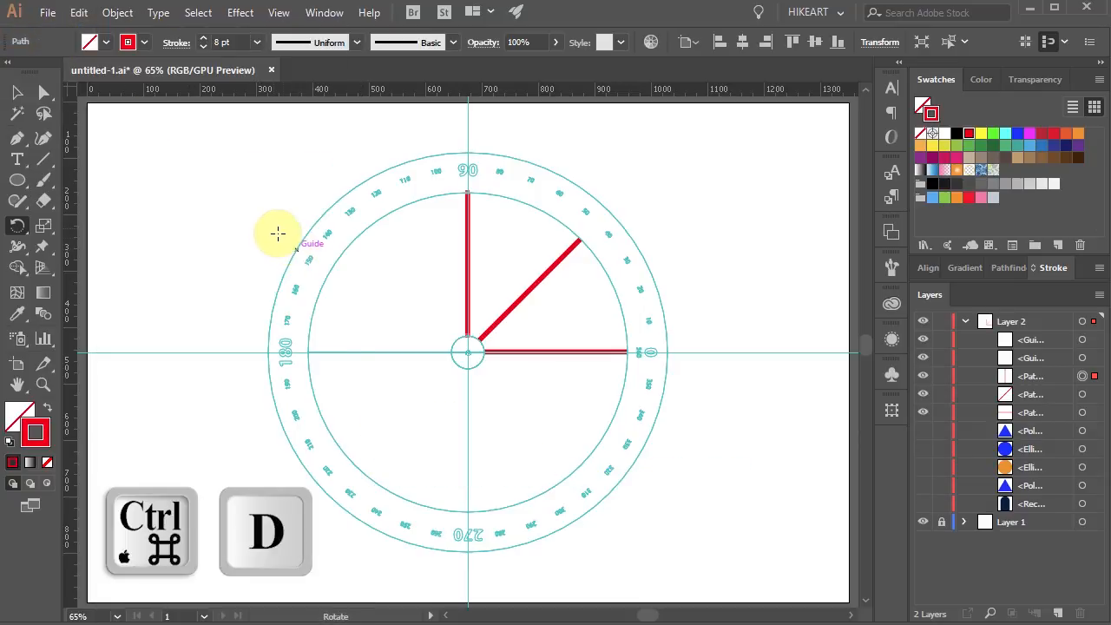
pyautogui.press('Ctrl+D')
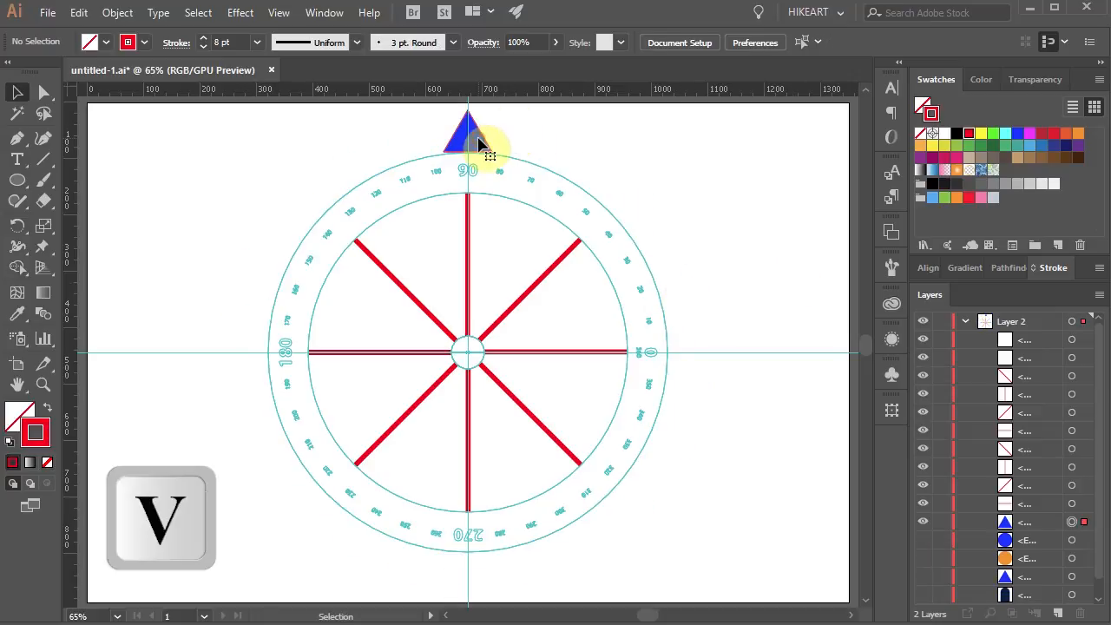
pyautogui.click(469, 135)
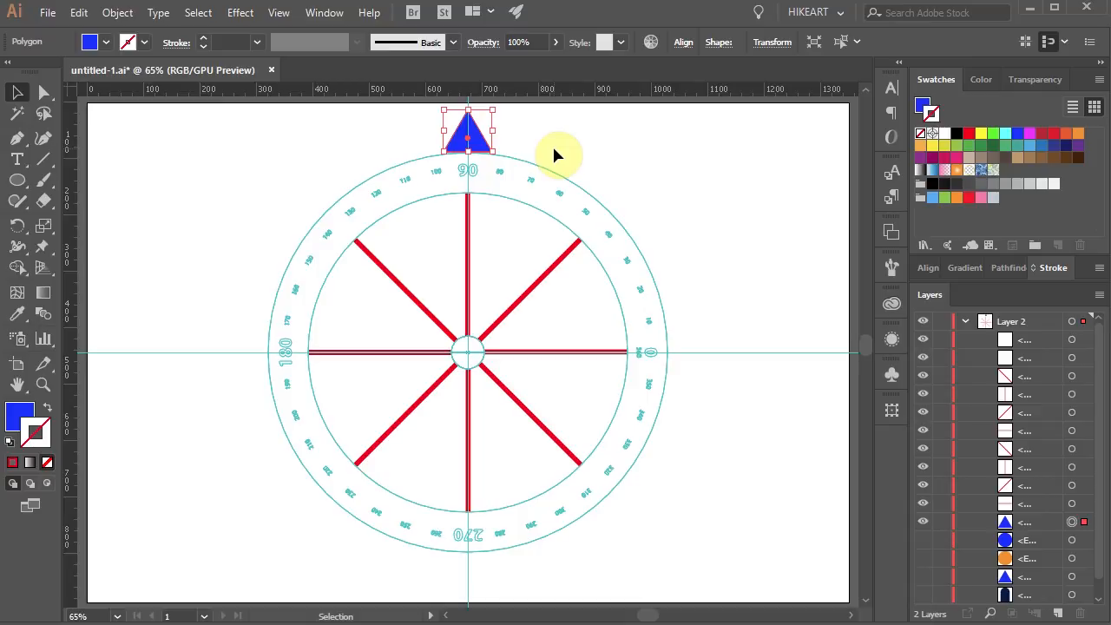
pyautogui.press('r')
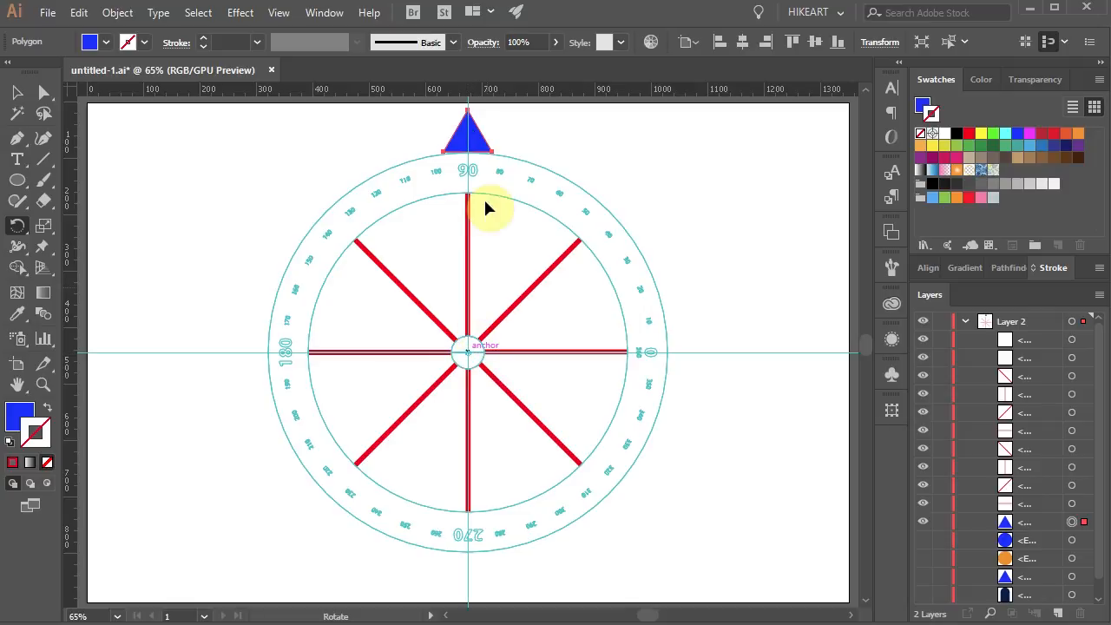
pyautogui.moveTo(469, 208); pyautogui.dragTo(520, 158)
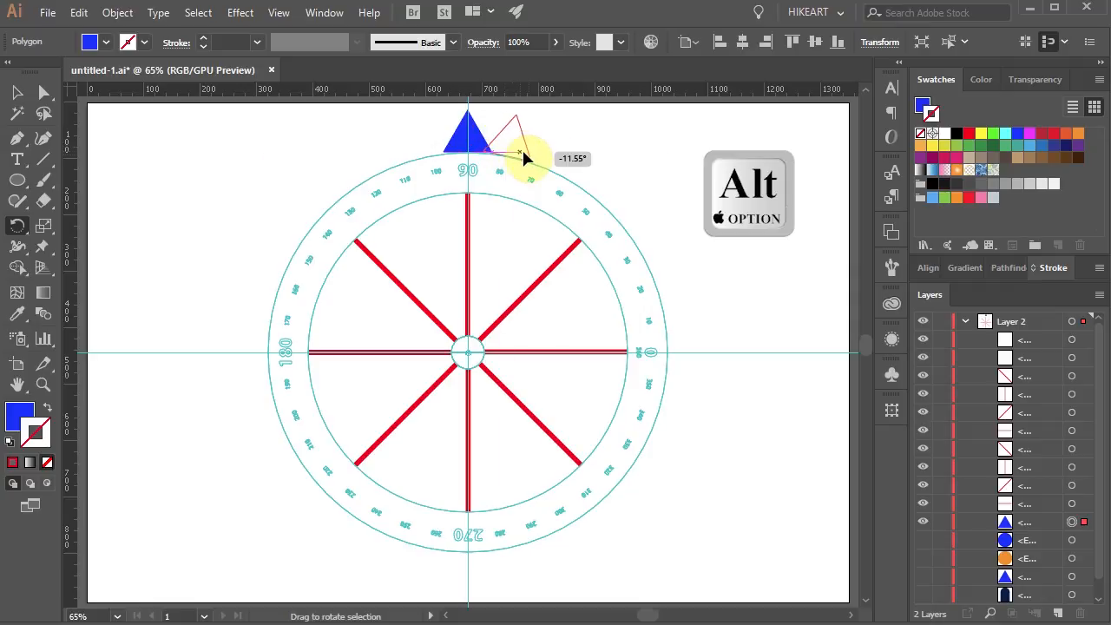
pyautogui.moveTo(525, 158); pyautogui.dragTo(564, 160)
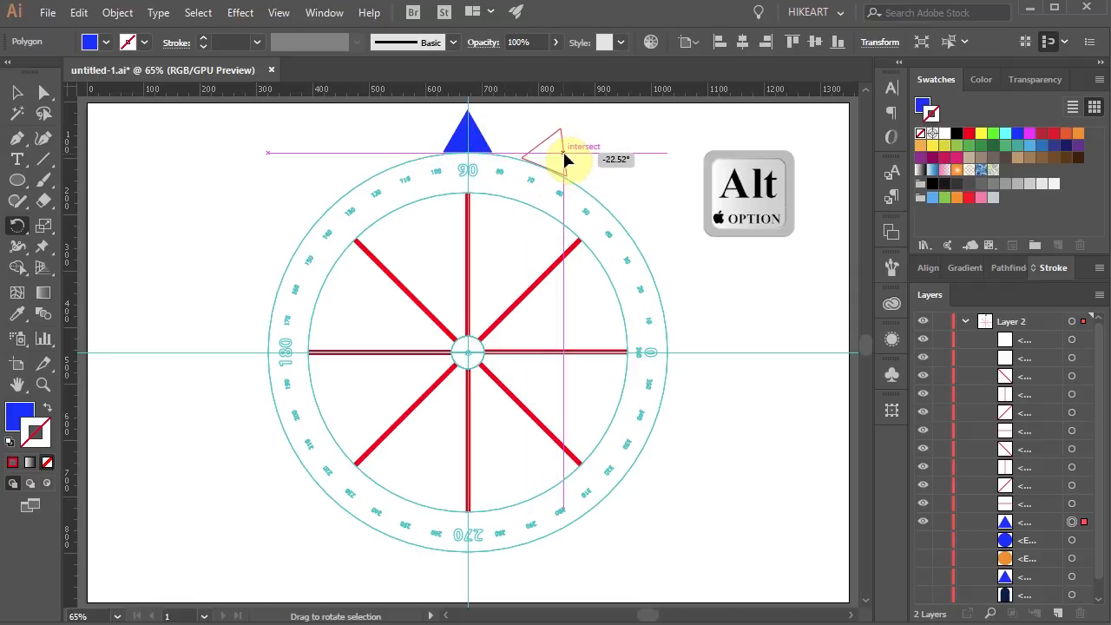
pyautogui.press('ctrl+d')
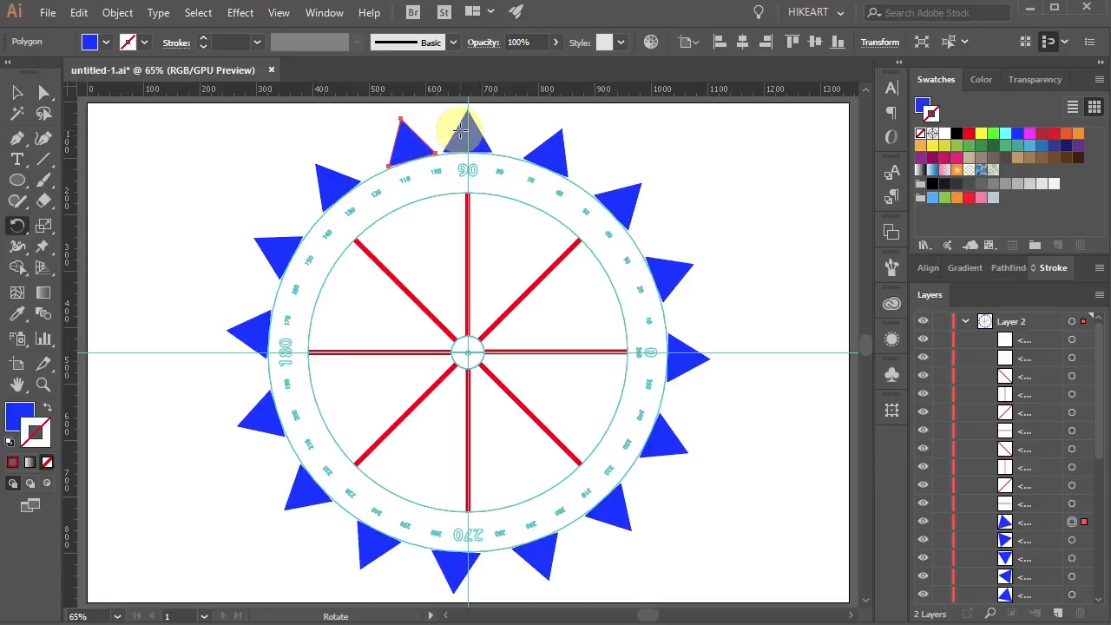
pyautogui.press('ctrl+z')
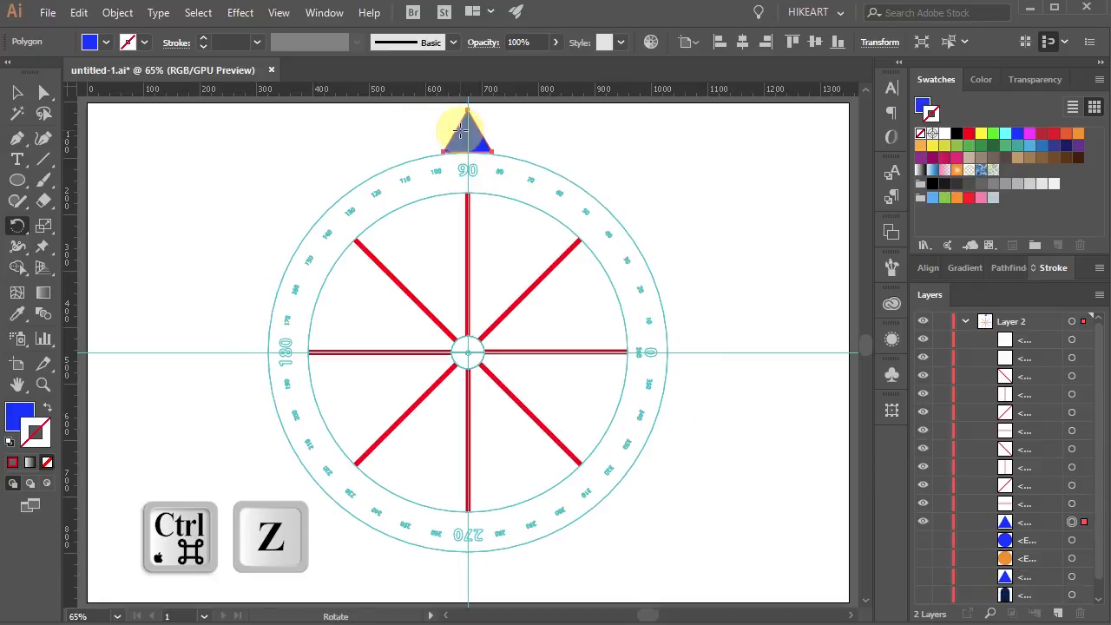
pyautogui.press('v')
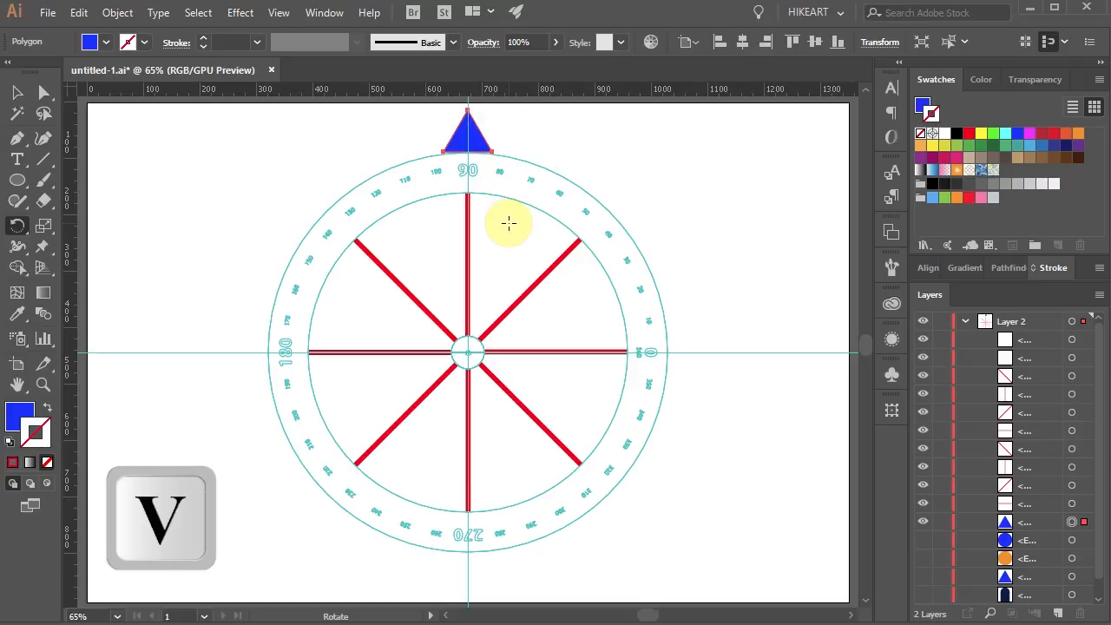
pyautogui.press('r')
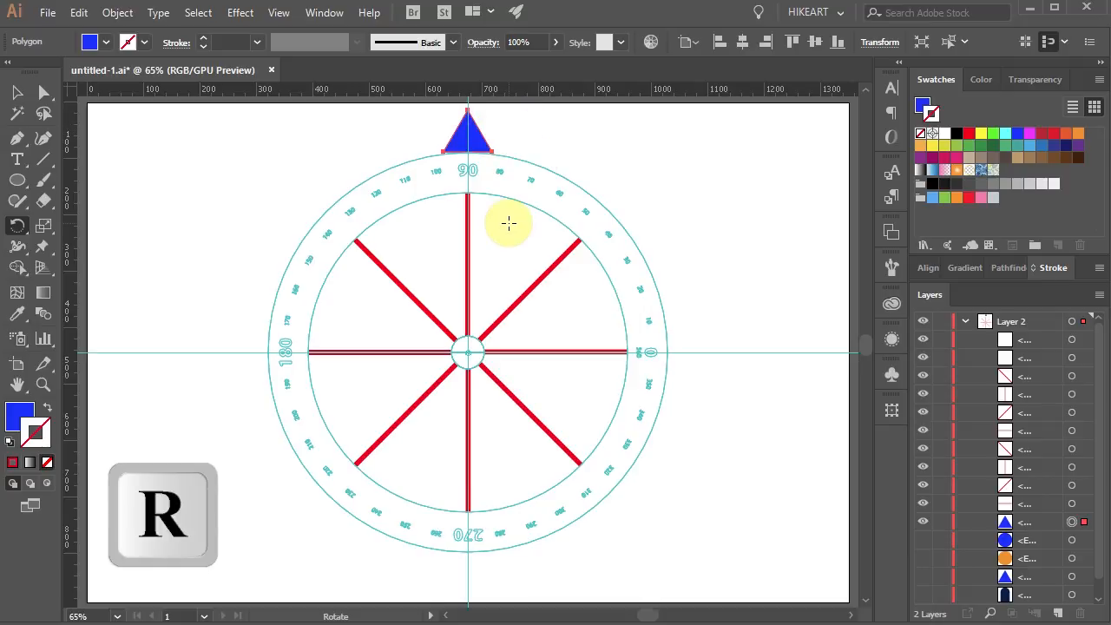
pyautogui.press('r')
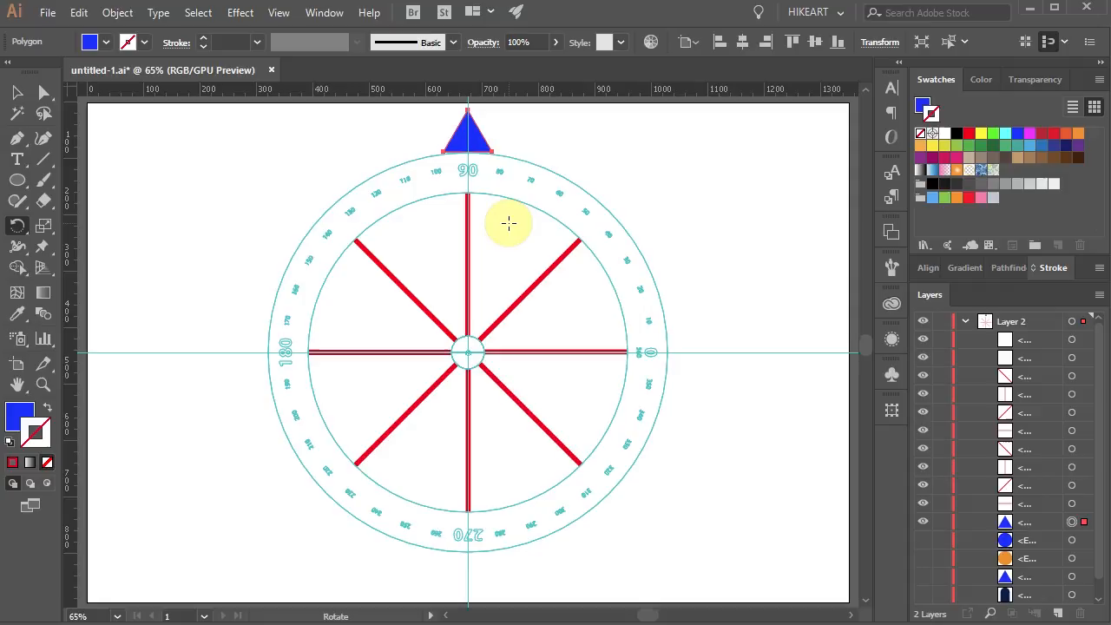
pyautogui.press('alt')
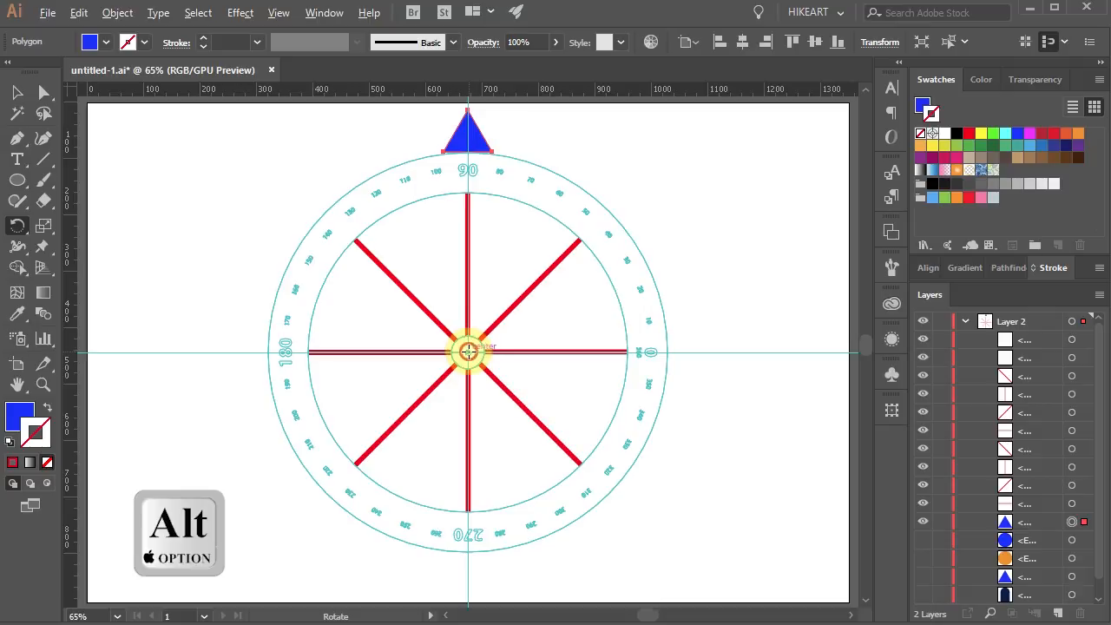
# Copy the blue triangle 360/22° about the protractor centre, then repeat twice with Ctrl+D.
pyautogui.click(469, 351)
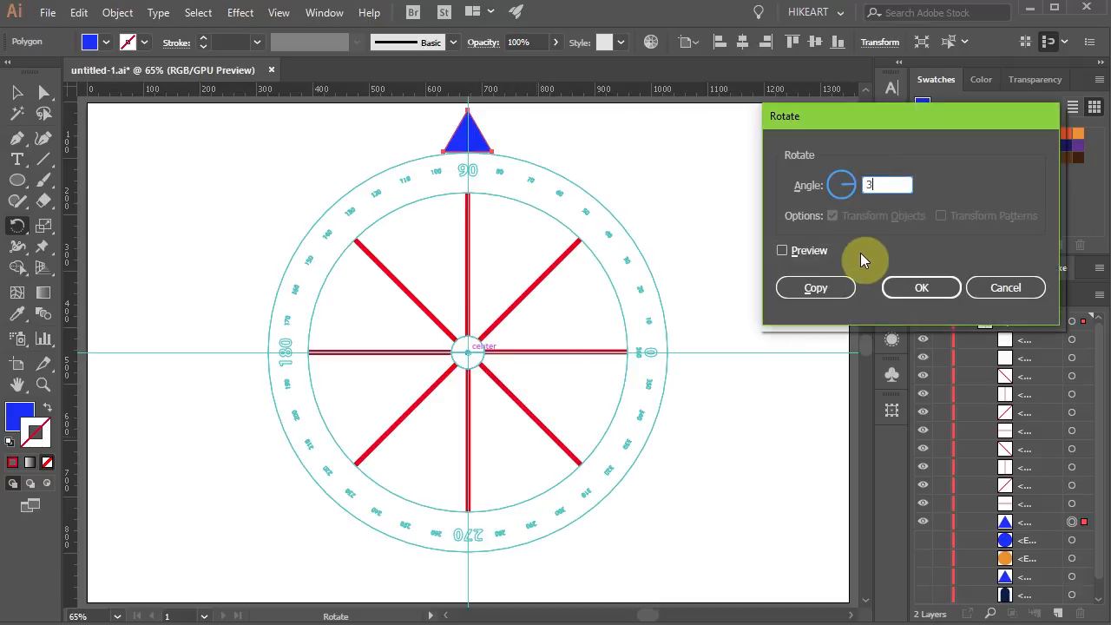
pyautogui.write('360/')
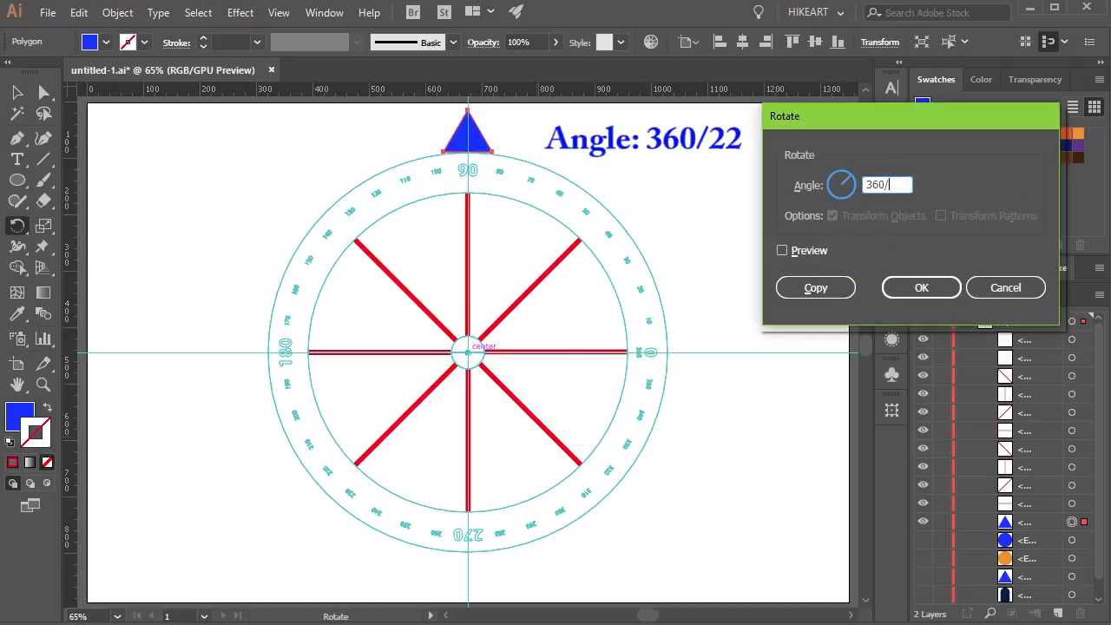
pyautogui.write('22')
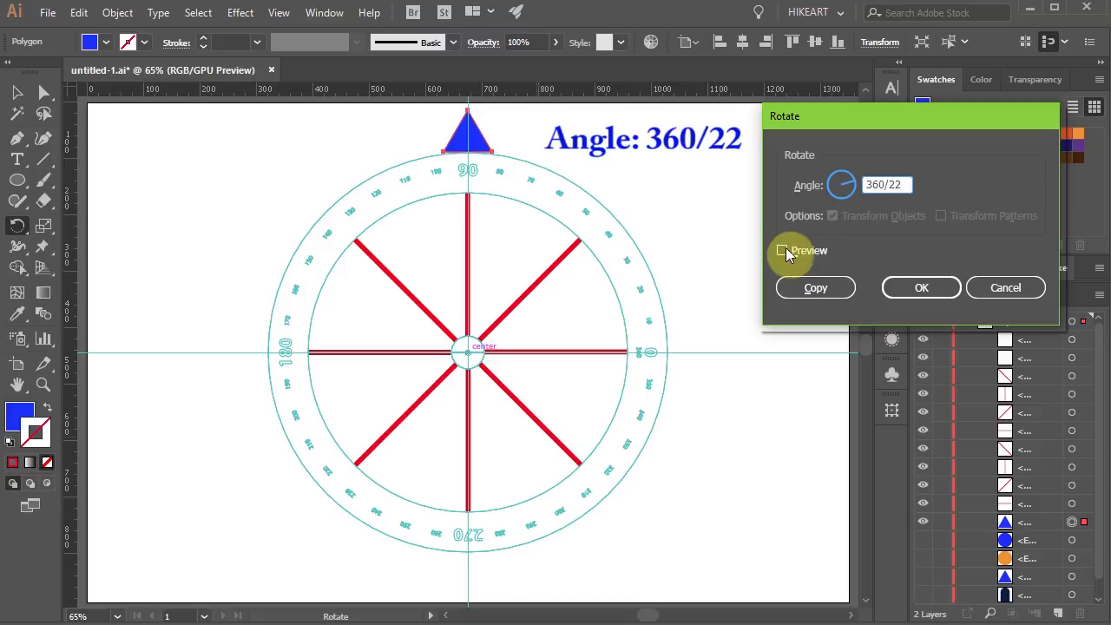
pyautogui.click(814, 288)
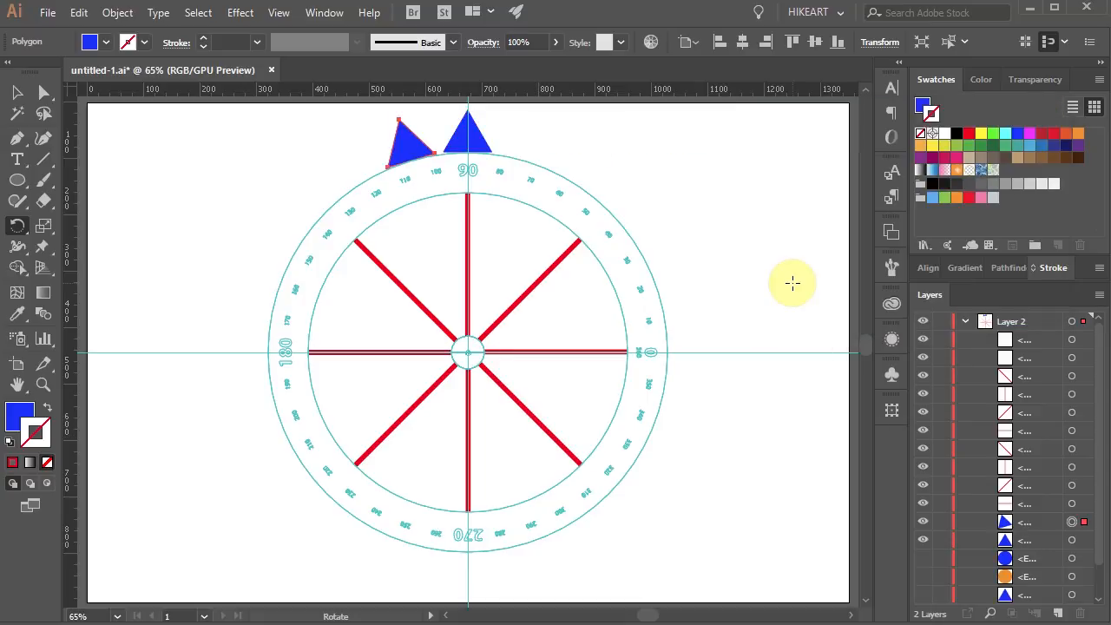
pyautogui.press('ctrl+d')
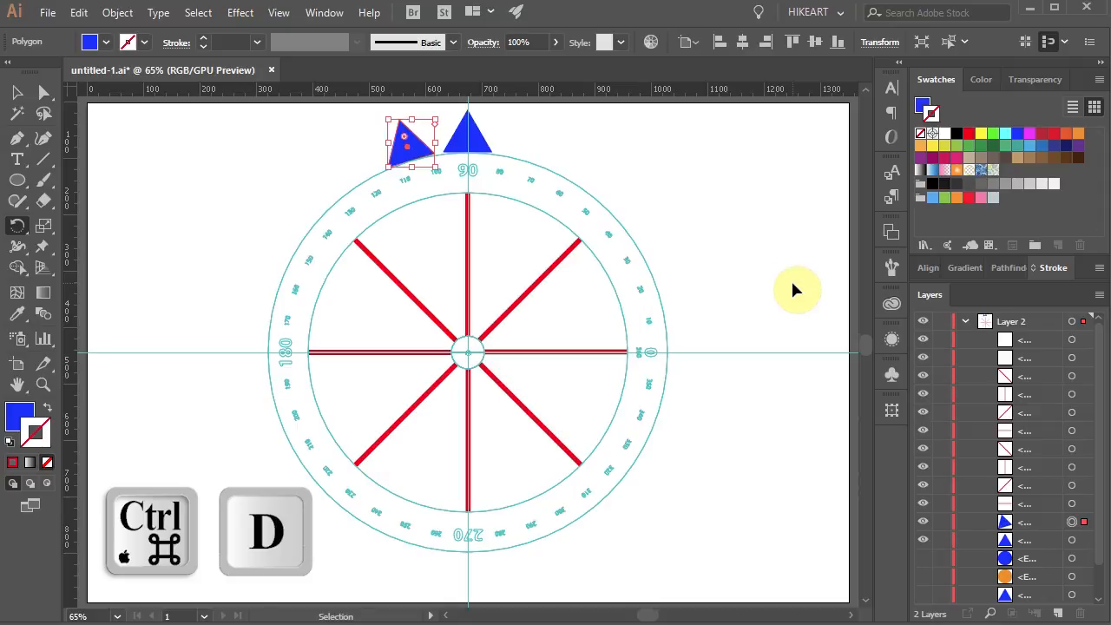
pyautogui.press('ctrl+d')
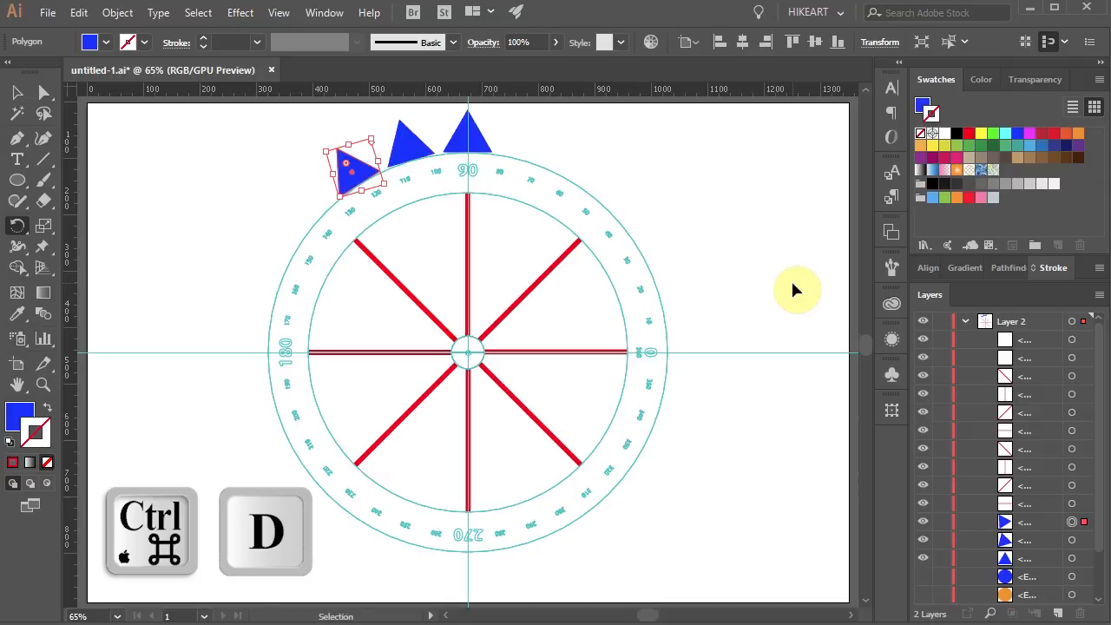